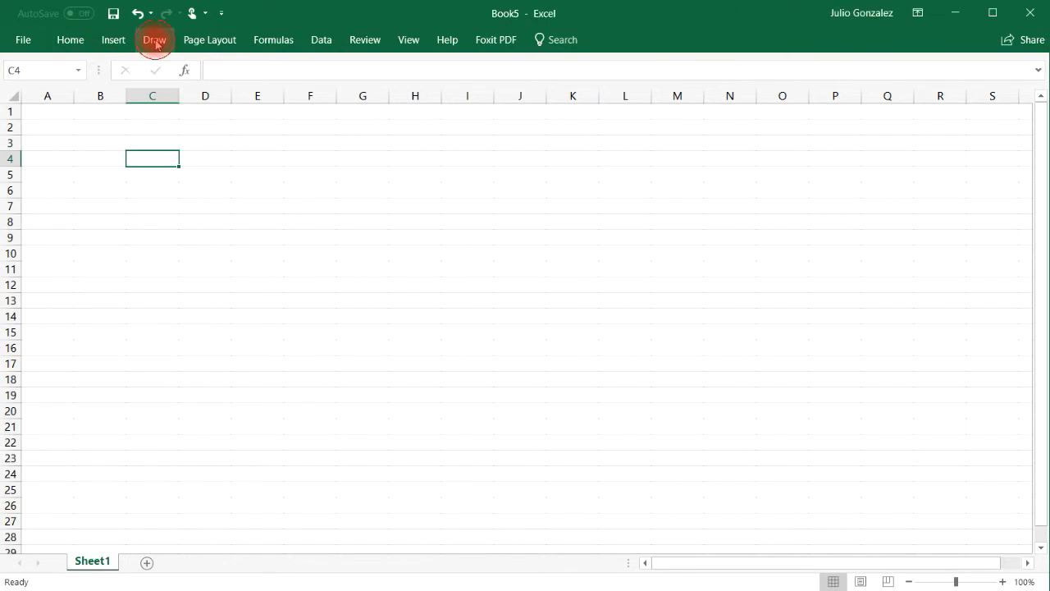
- Ink binary 1010 in blue with place values 8 4 2 1 above it
{"action": "left_click", "coordinate": [154, 39]}
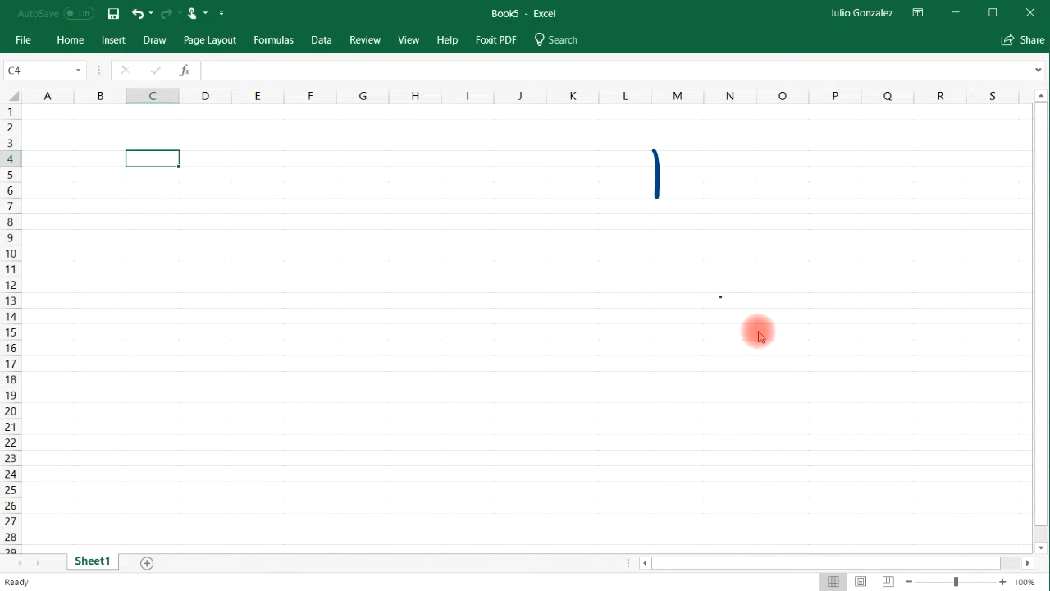
{"action": "left_click_drag", "start_coordinate": [681, 152], "coordinate": [702, 197]}
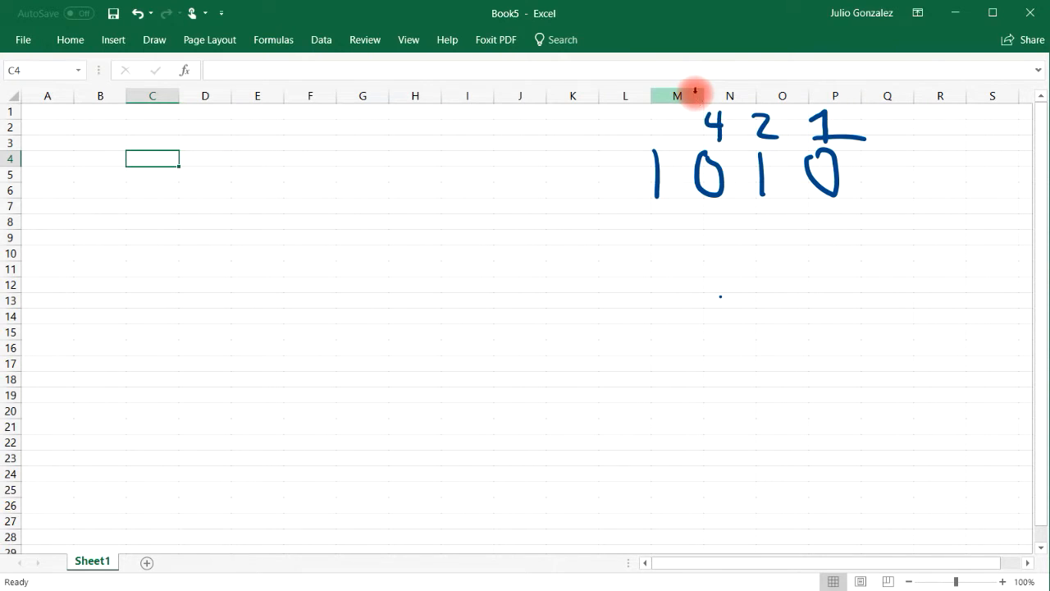
{"action": "type", "text": "8"}
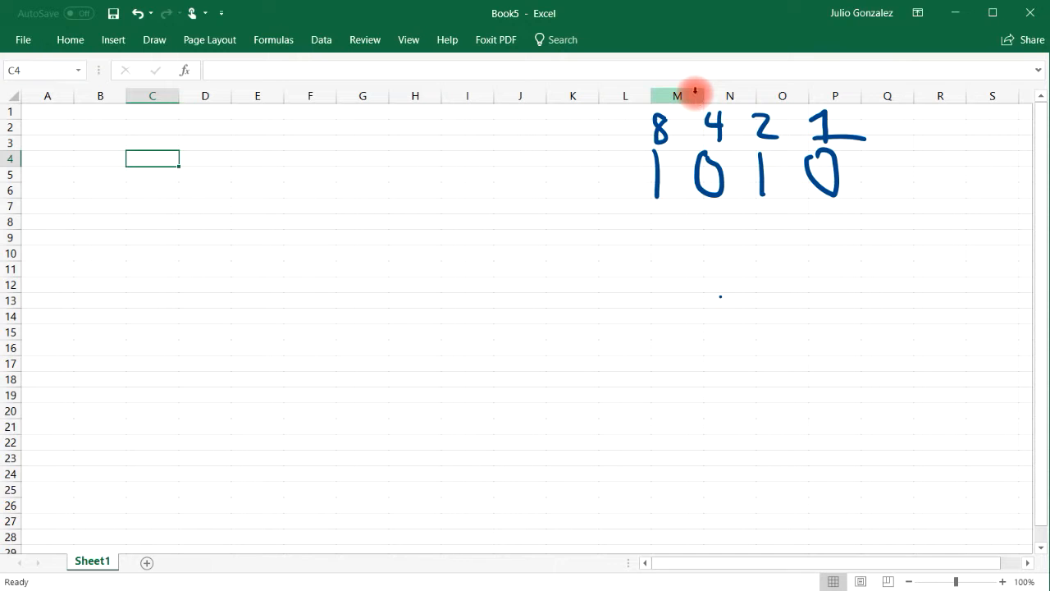
- Switch to red ink, box the ones and write =10
{"action": "left_click", "coordinate": [154, 39]}
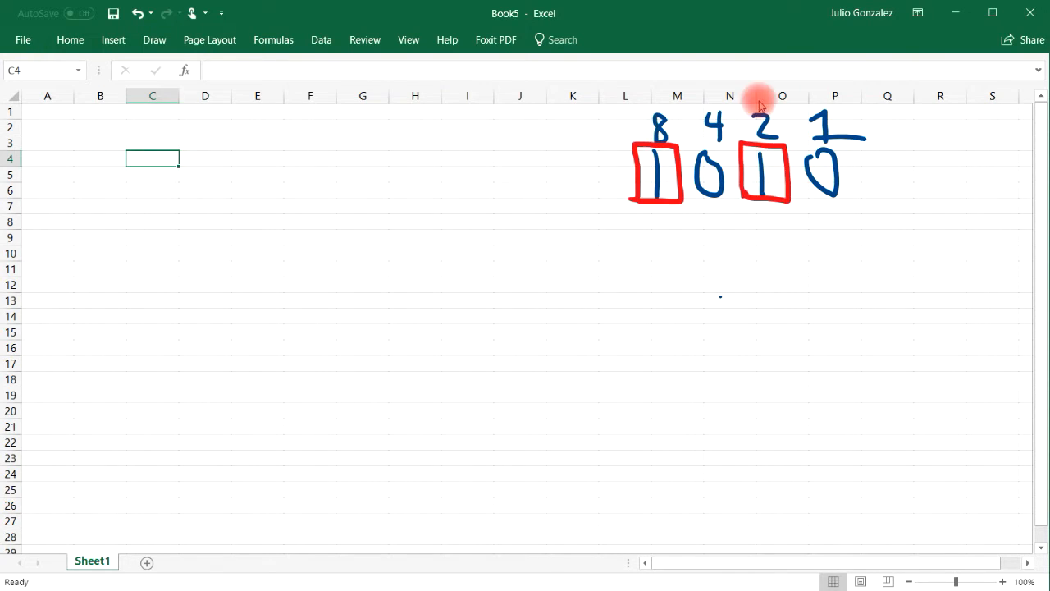
{"action": "left_click_drag", "start_coordinate": [874, 185], "coordinate": [923, 185]}
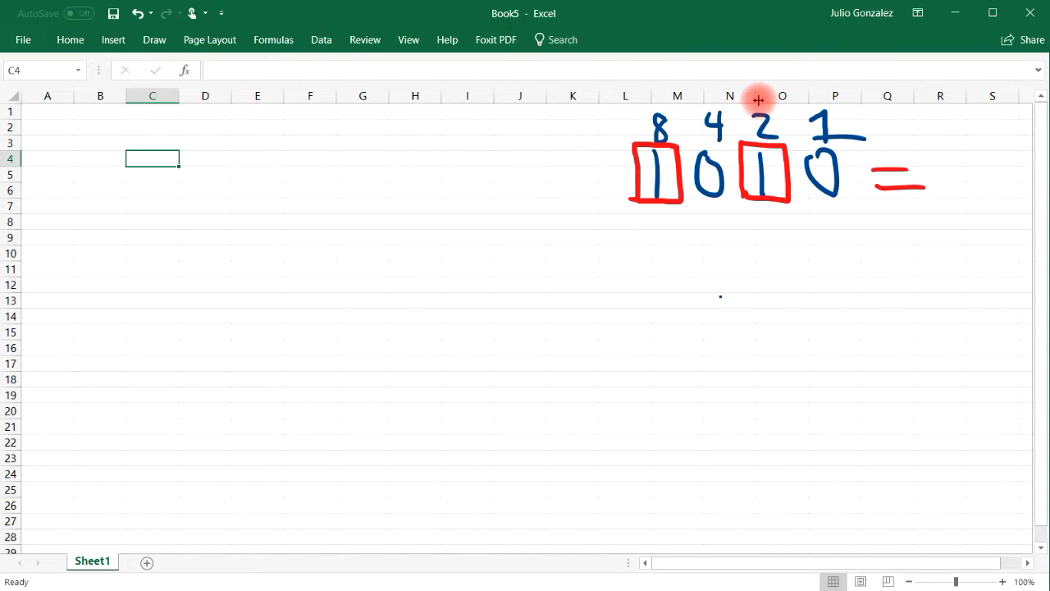
{"action": "left_click_drag", "start_coordinate": [935, 181], "coordinate": [992, 197]}
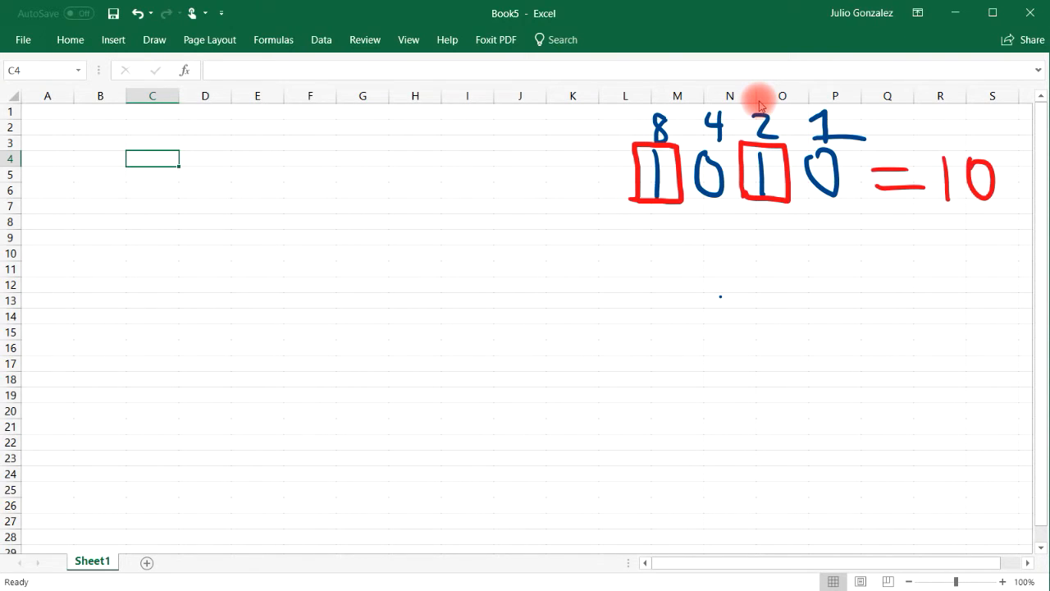
- Ink 11001 in dark blue with place values 16 8 4 2 1, then box the ones in red for =25
{"action": "left_click", "coordinate": [153, 40]}
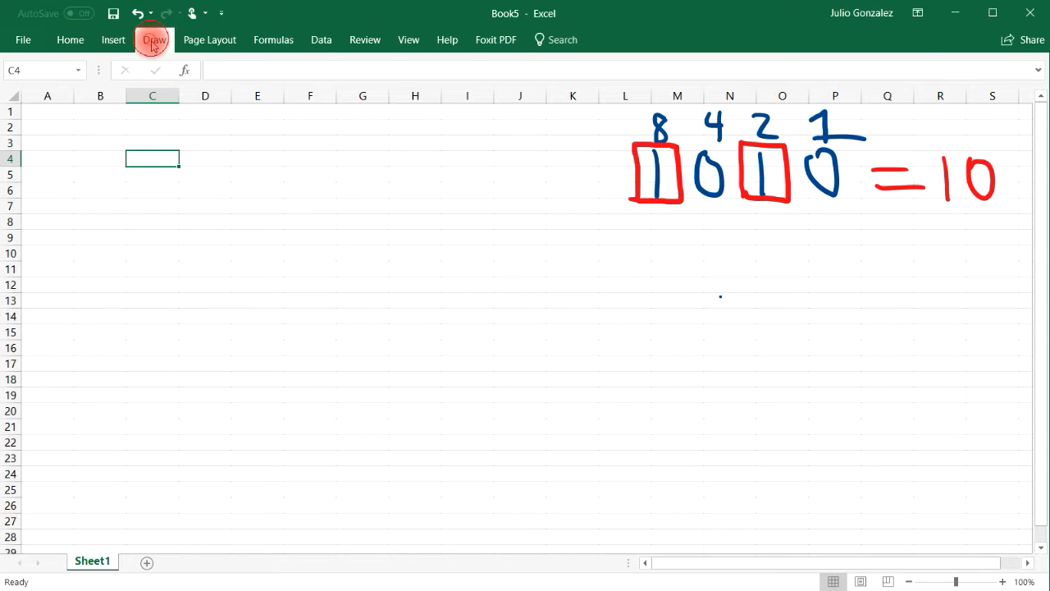
{"action": "left_click", "coordinate": [154, 39]}
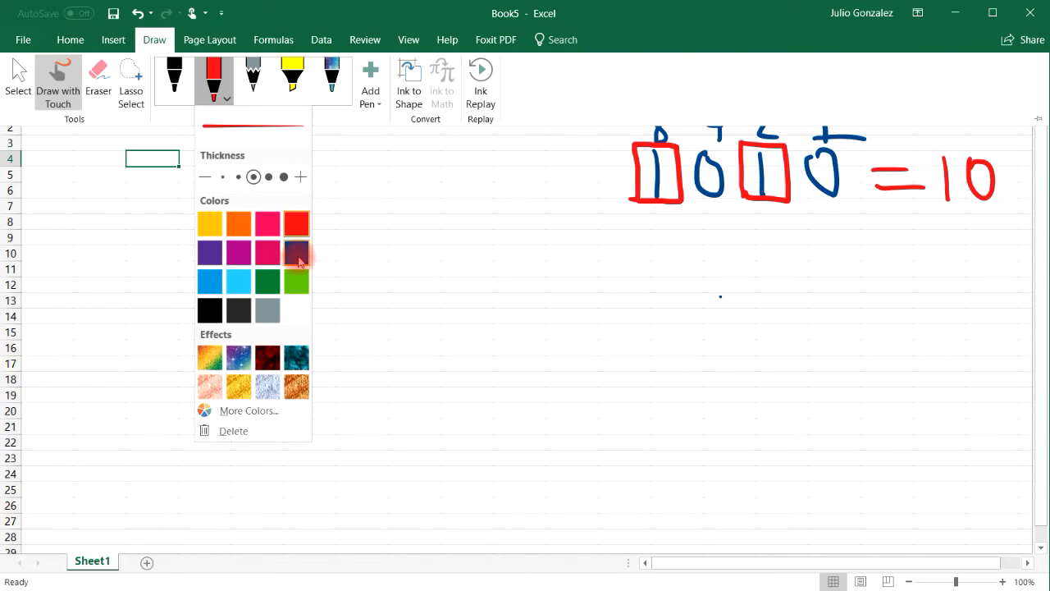
{"action": "left_click", "coordinate": [296, 252]}
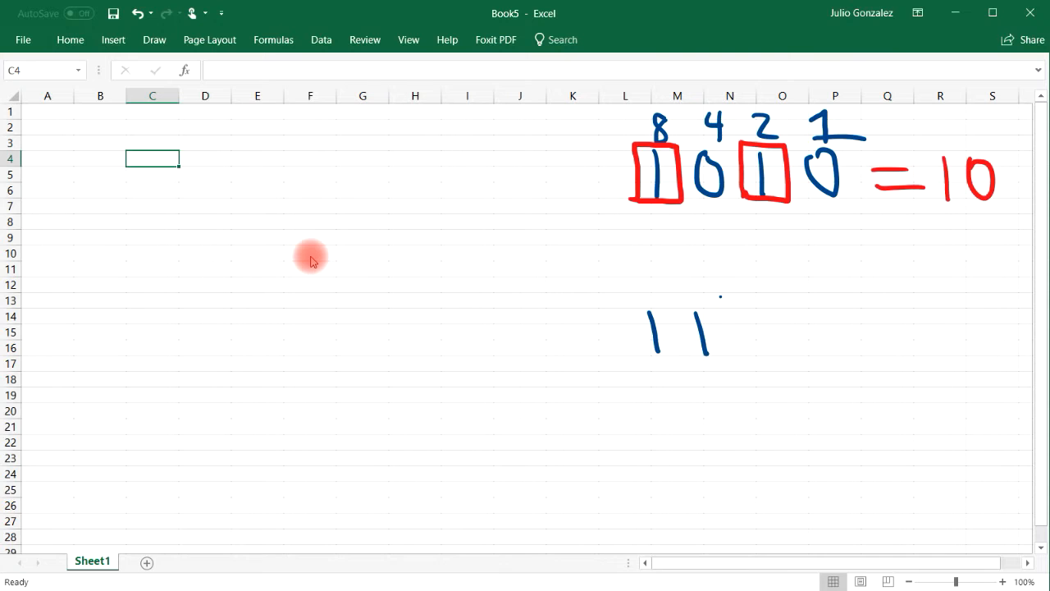
{"action": "left_click_drag", "start_coordinate": [722, 328], "coordinate": [878, 328]}
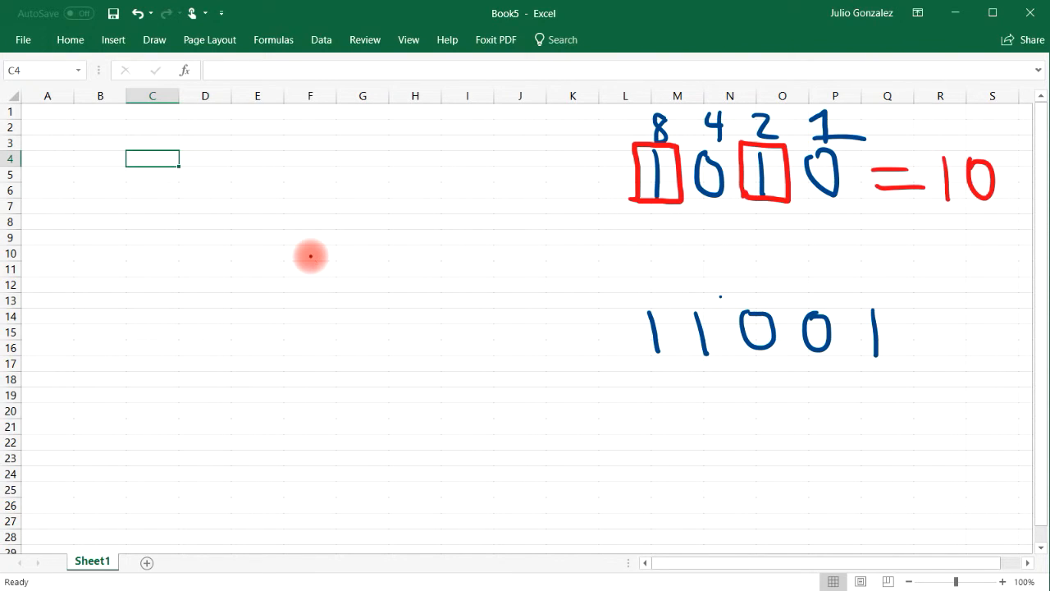
{"action": "left_click_drag", "start_coordinate": [910, 332], "coordinate": [956, 333]}
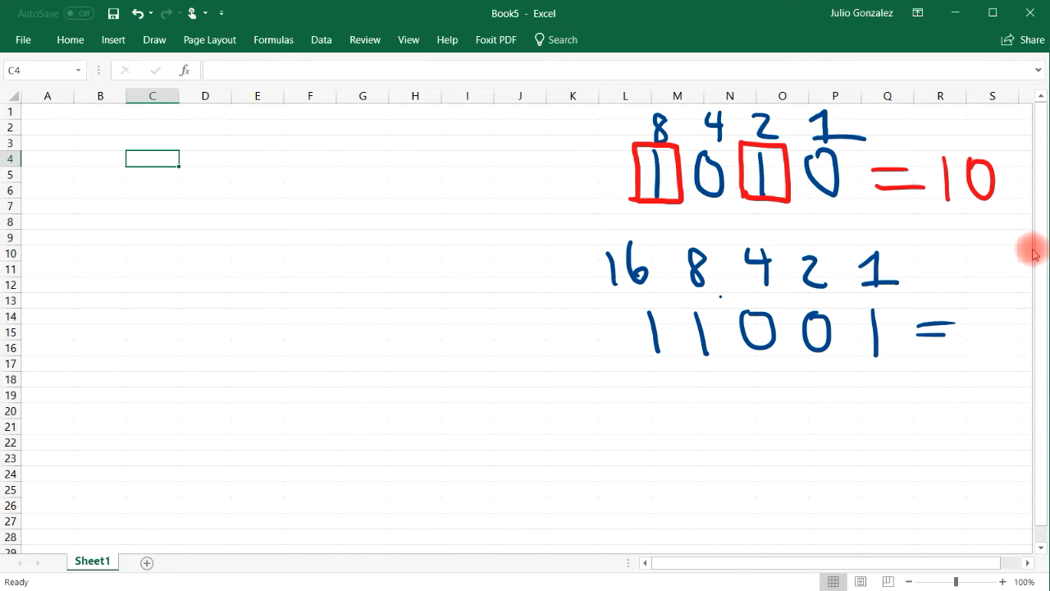
{"action": "left_click", "coordinate": [154, 39]}
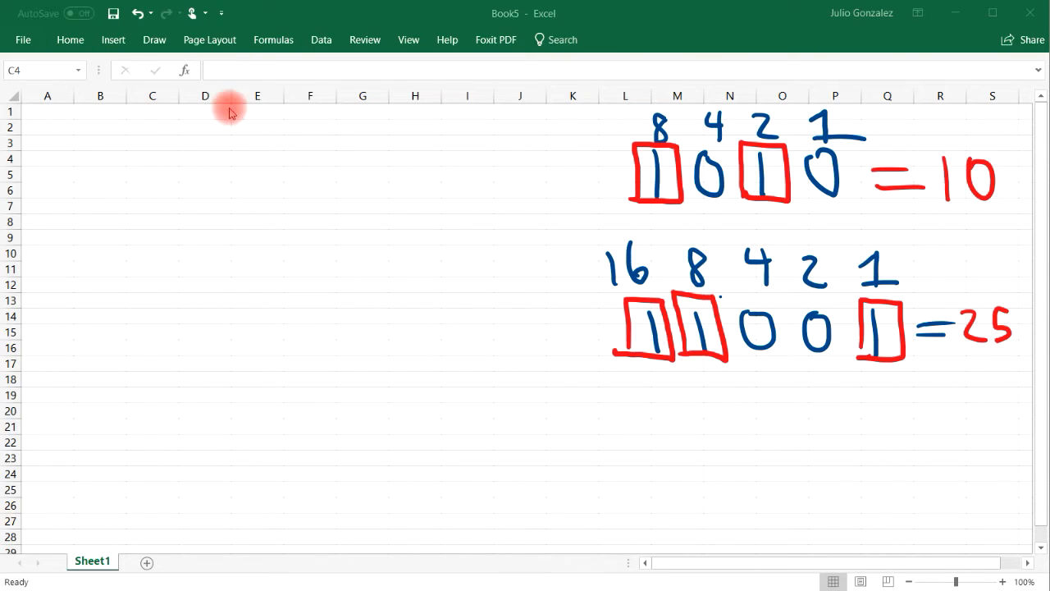
{"action": "left_click", "coordinate": [154, 39]}
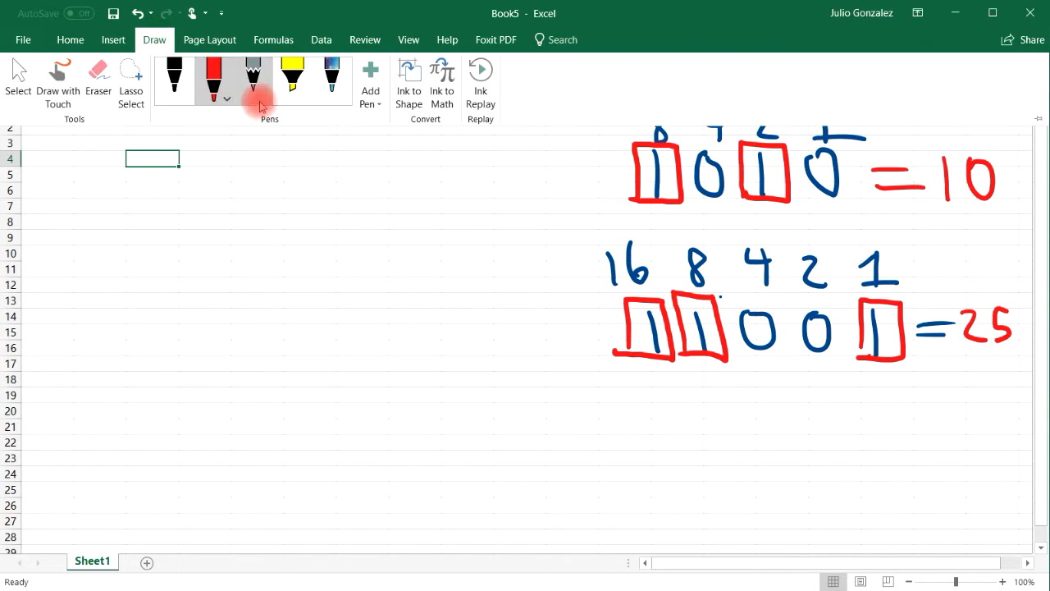
{"action": "left_click", "coordinate": [227, 99]}
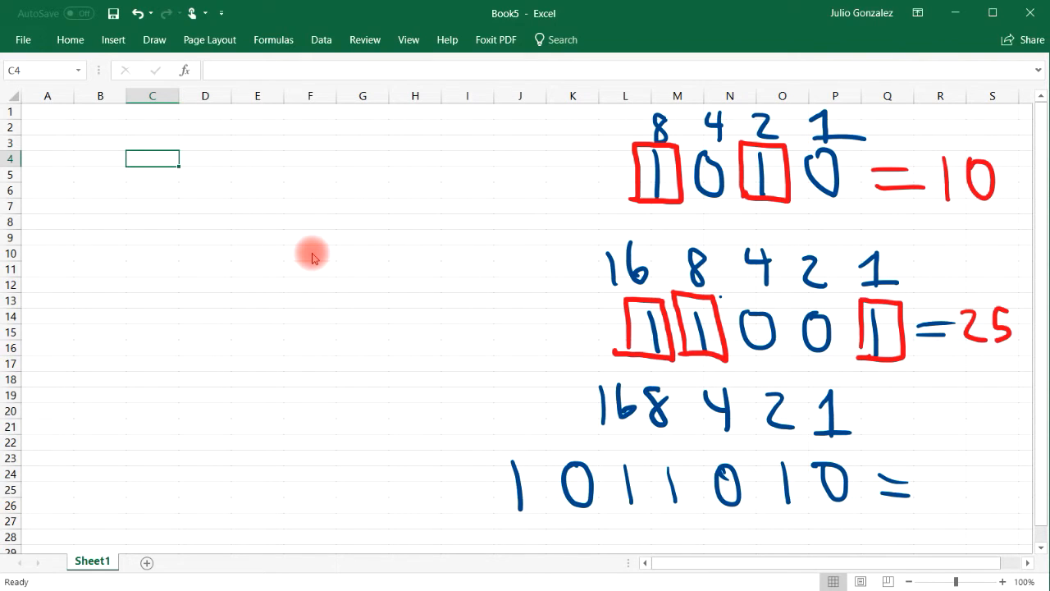
{"action": "left_click_drag", "start_coordinate": [534, 406], "coordinate": [591, 427]}
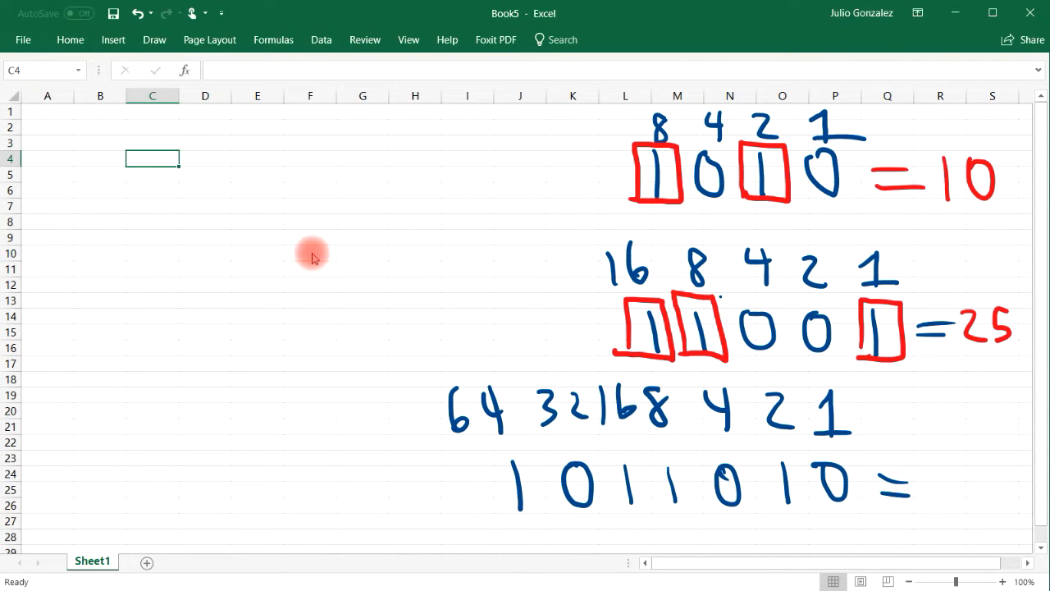
- Box each 1 of 1011010 in red ink
{"action": "left_click", "coordinate": [154, 40]}
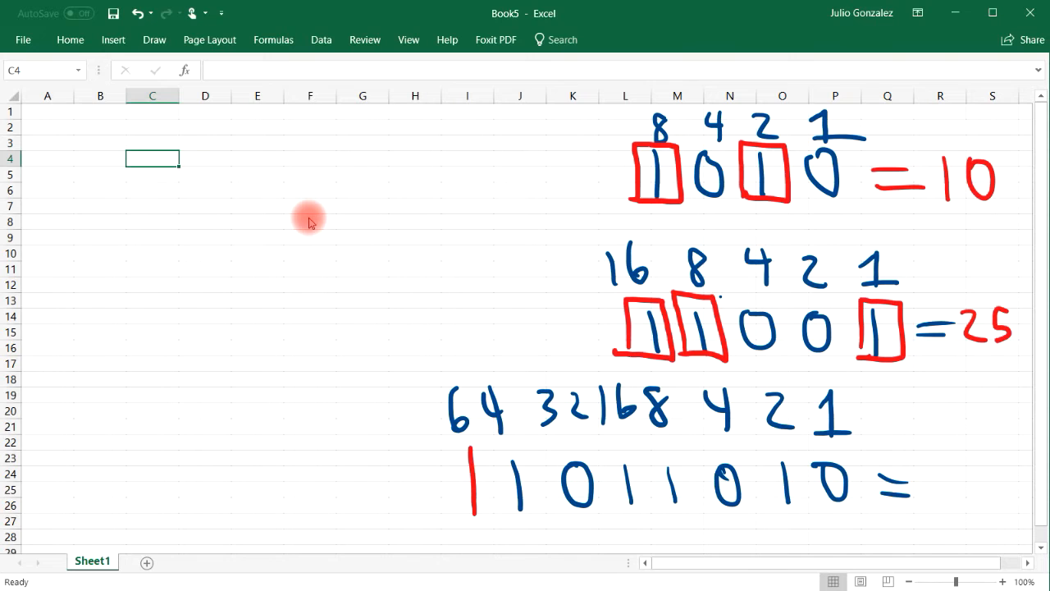
{"action": "left_click_drag", "start_coordinate": [475, 443], "coordinate": [542, 504]}
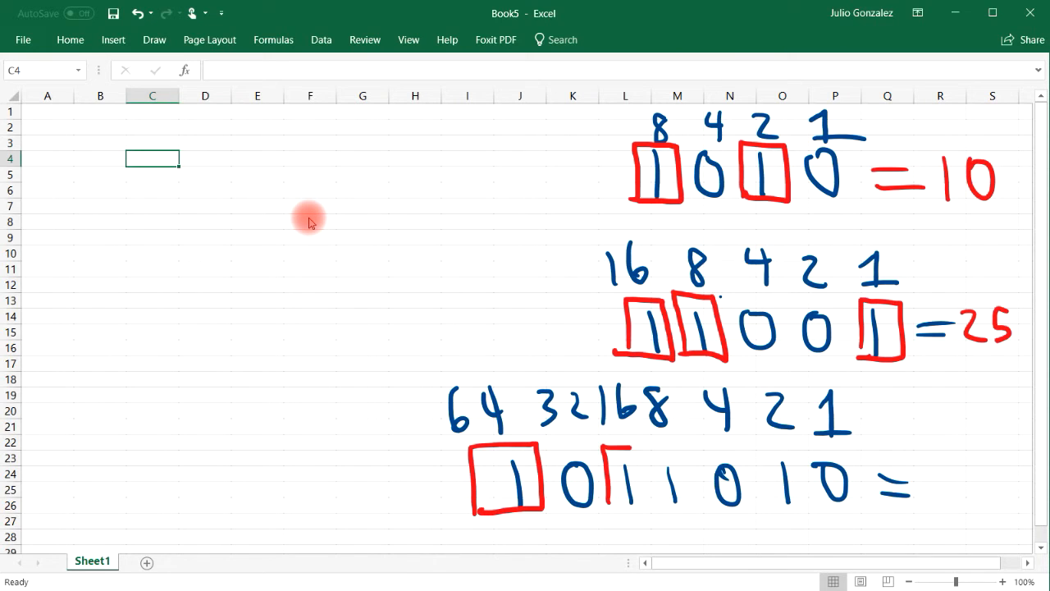
{"action": "left_click_drag", "start_coordinate": [608, 455], "coordinate": [697, 508]}
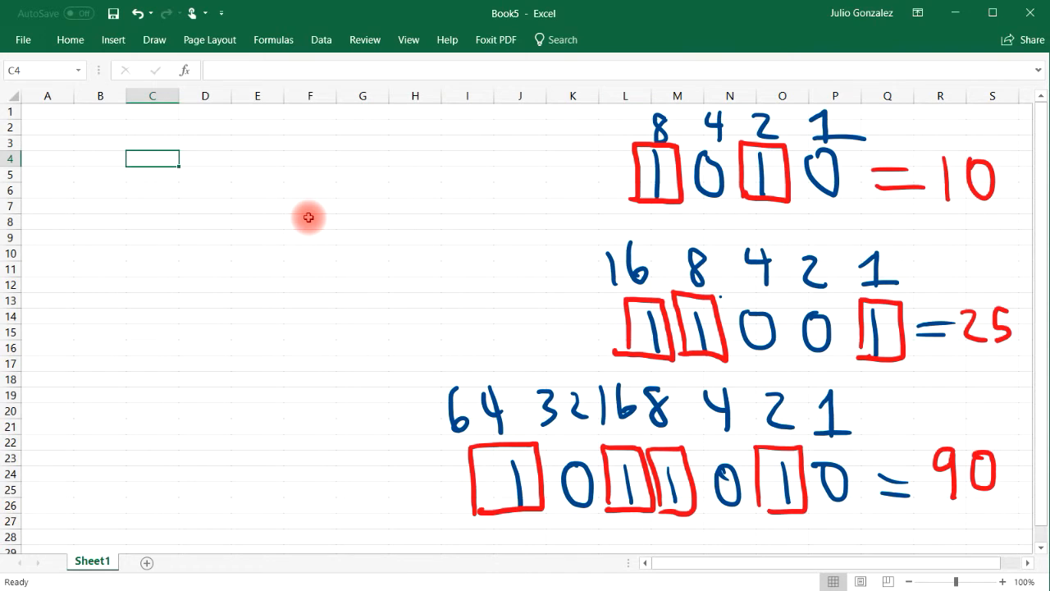
{"action": "mouse_move", "coordinate": [138, 193]}
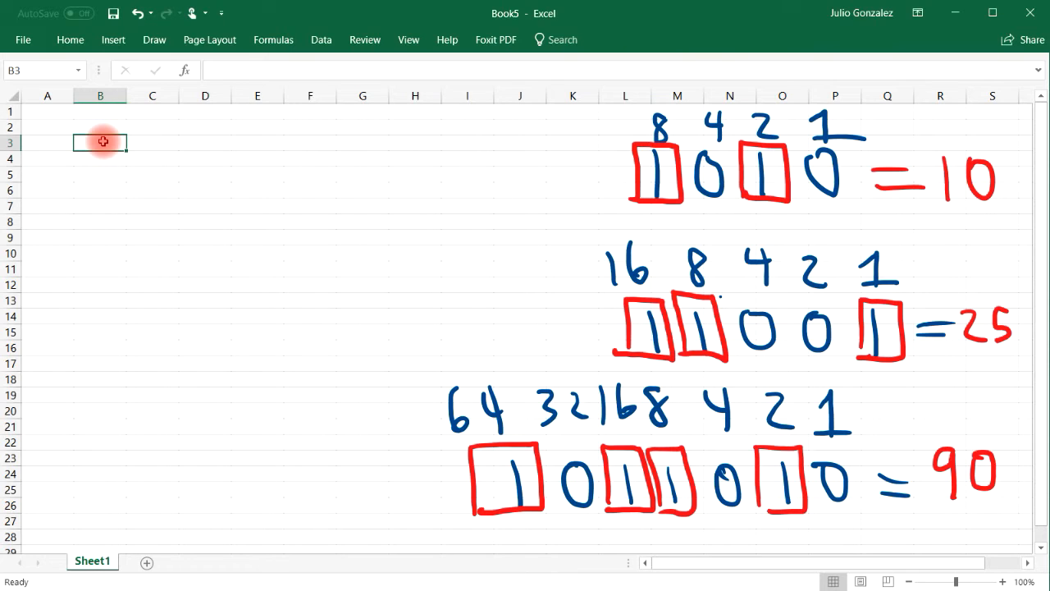
- Enter =DECIMAL(1010,2) in B3 so it returns 10
{"action": "type", "text": "="}
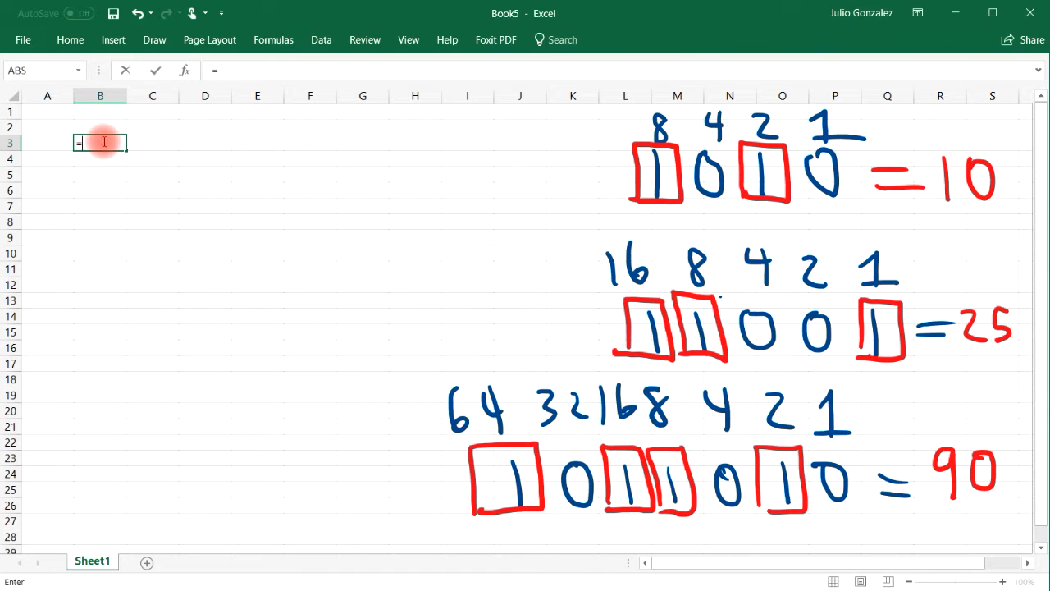
{"action": "type", "text": "decimal"}
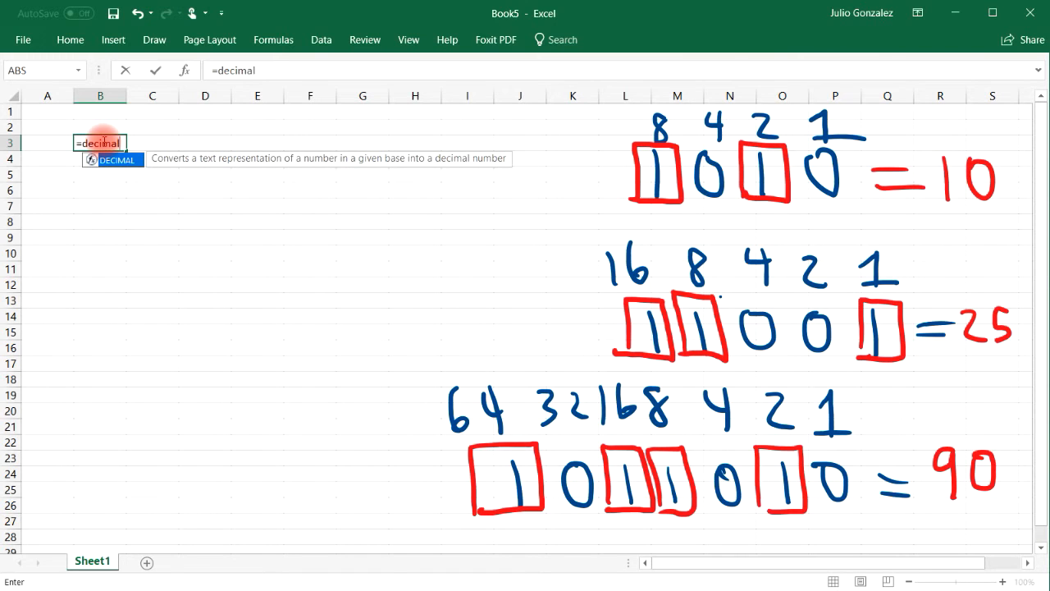
{"action": "type", "text": "("}
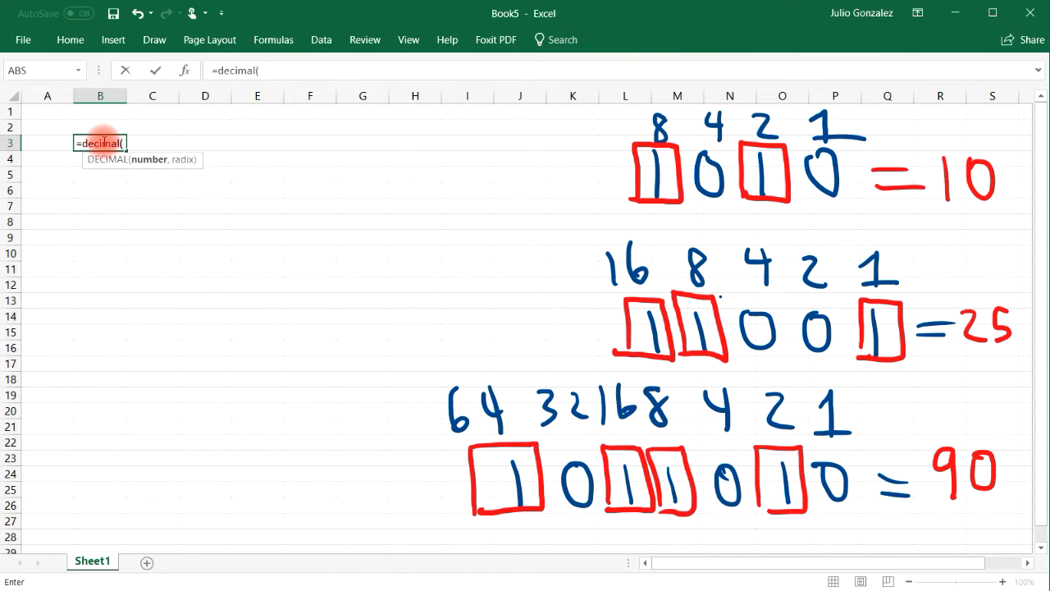
{"action": "type", "text": "1010"}
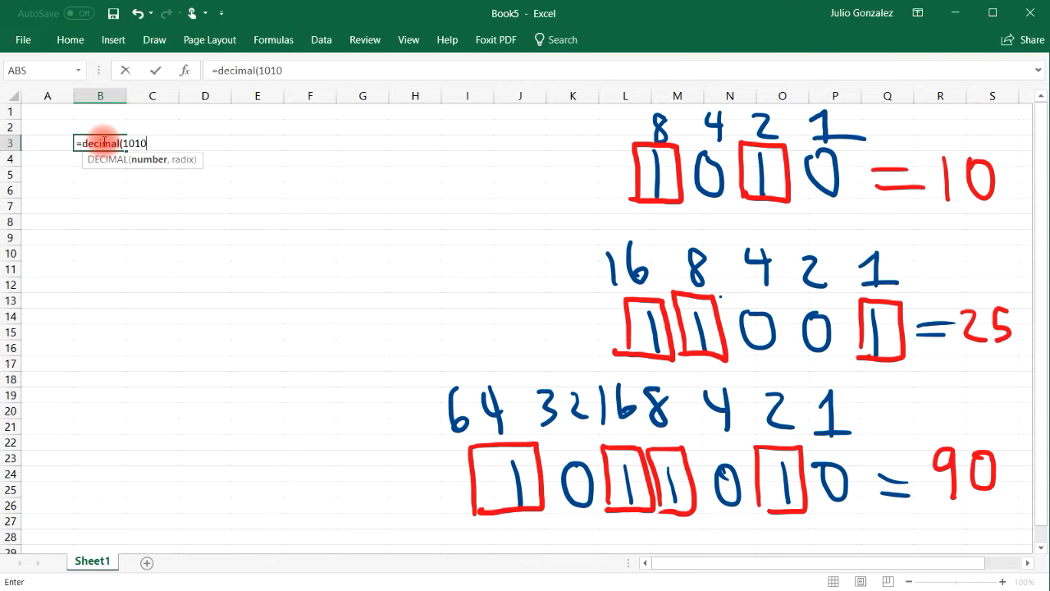
{"action": "type", "text": ","}
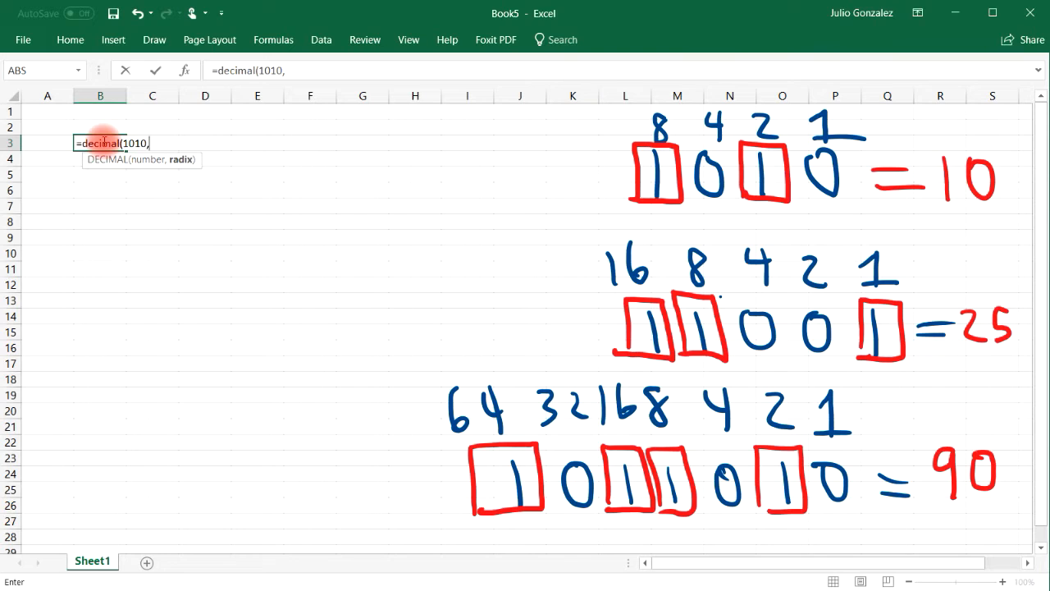
{"action": "key", "text": "Enter"}
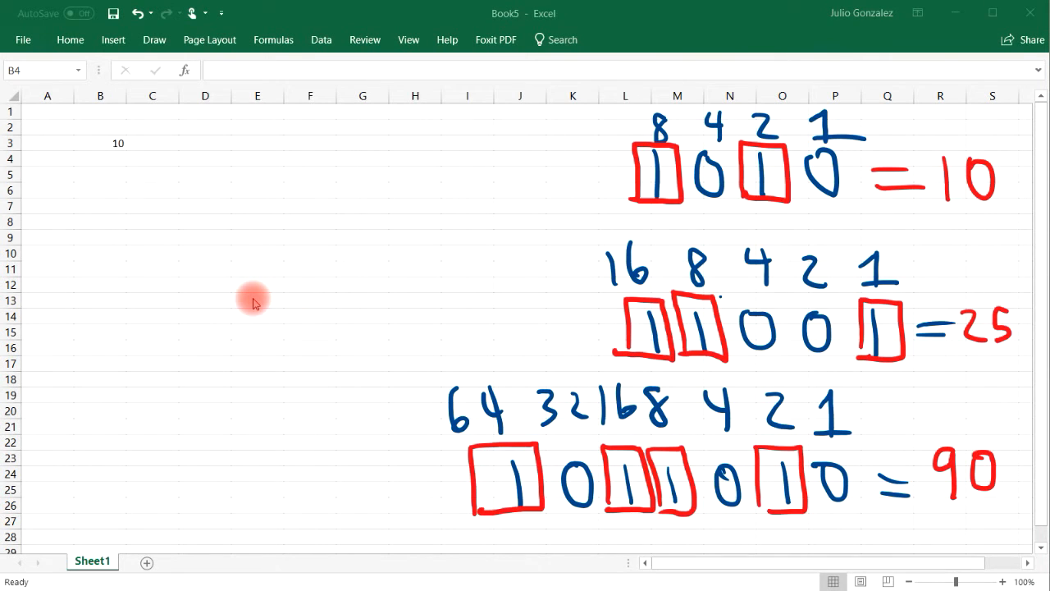
- Enter =DECIMAL(11001,2) in B4, giving 25
{"action": "left_click", "coordinate": [100, 159]}
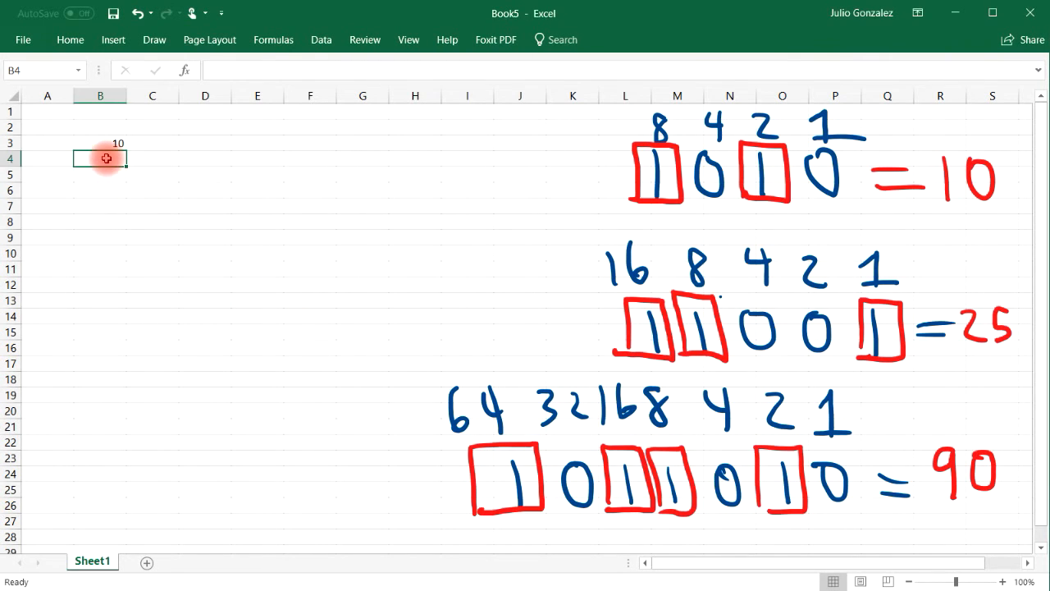
{"action": "type", "text": "="}
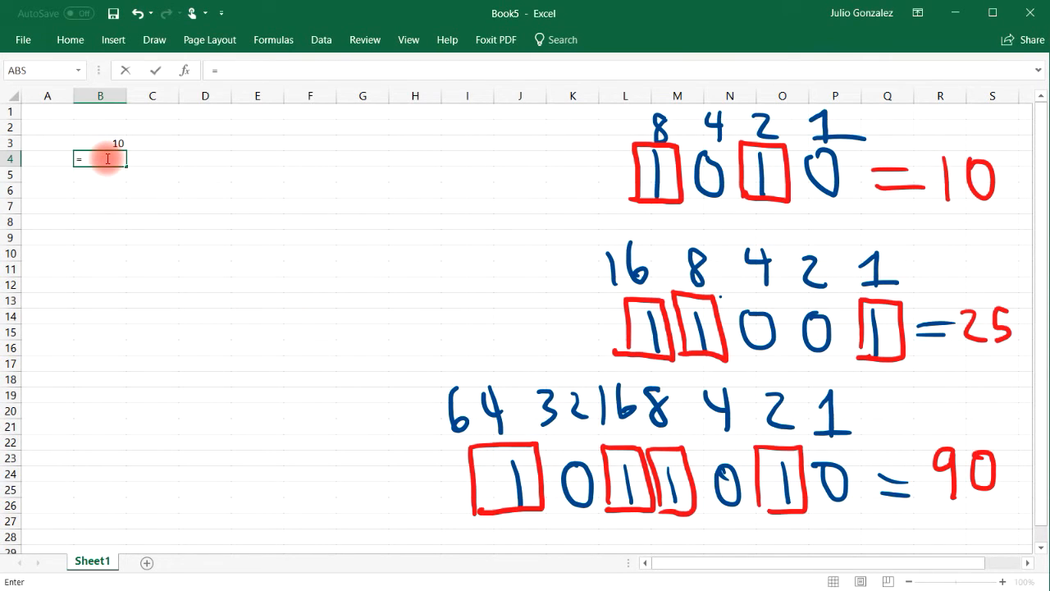
{"action": "type", "text": "decin"}
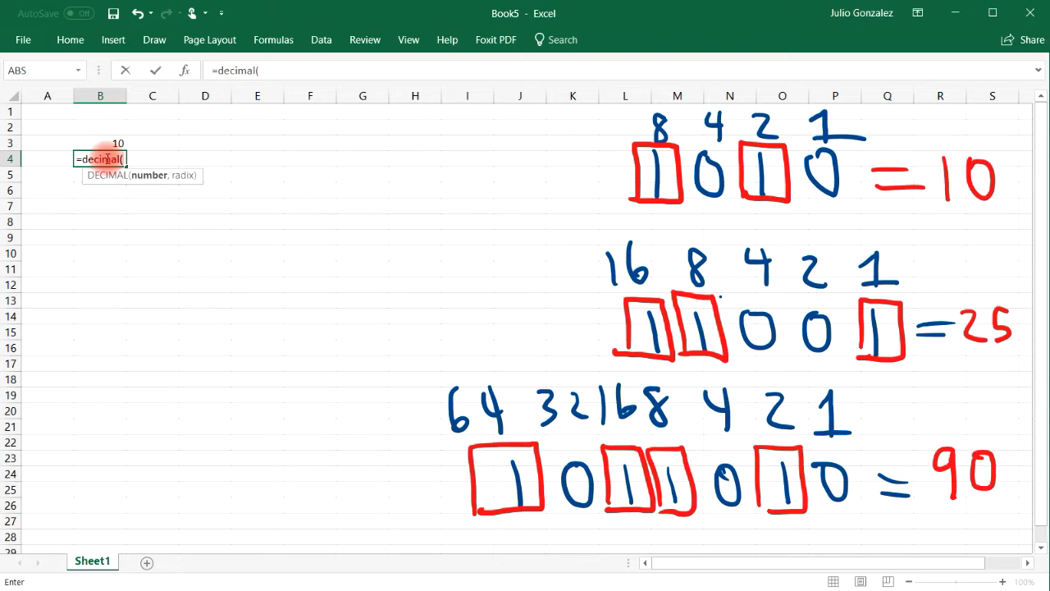
{"action": "type", "text": "11001,"}
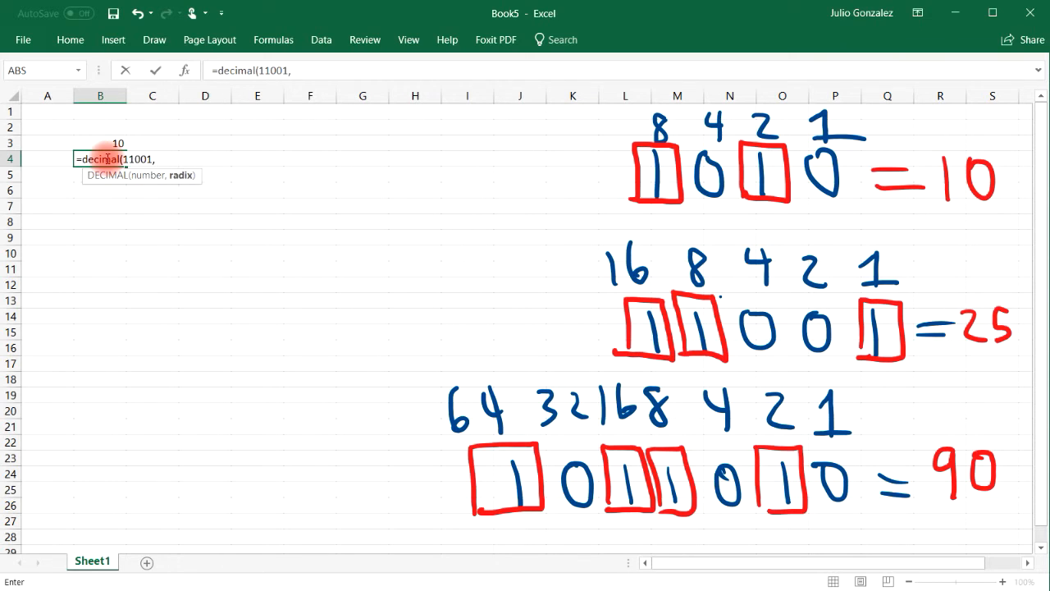
{"action": "type", "text": "2"}
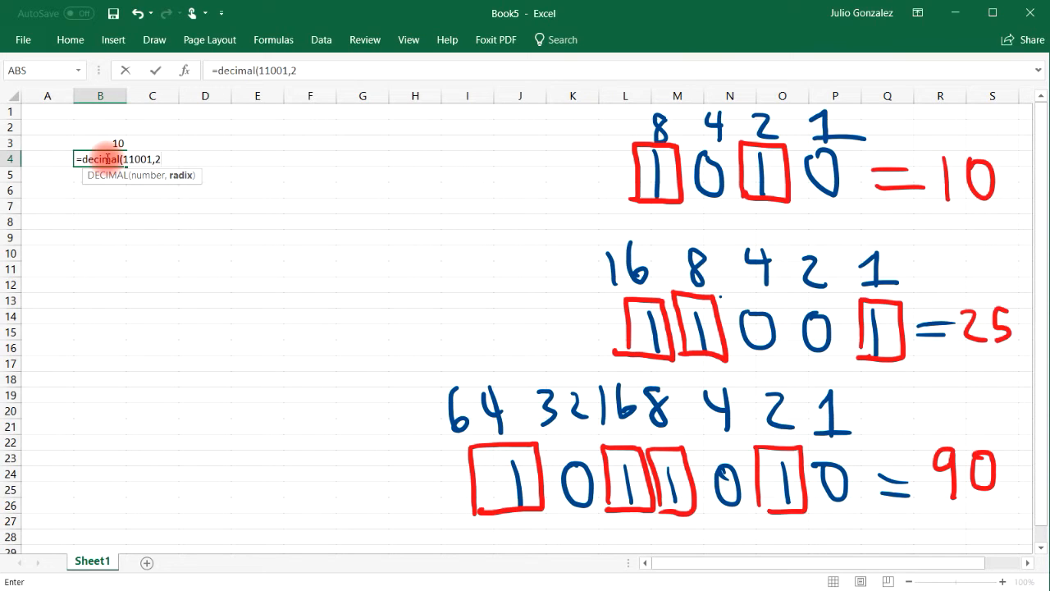
{"action": "key", "text": "Enter"}
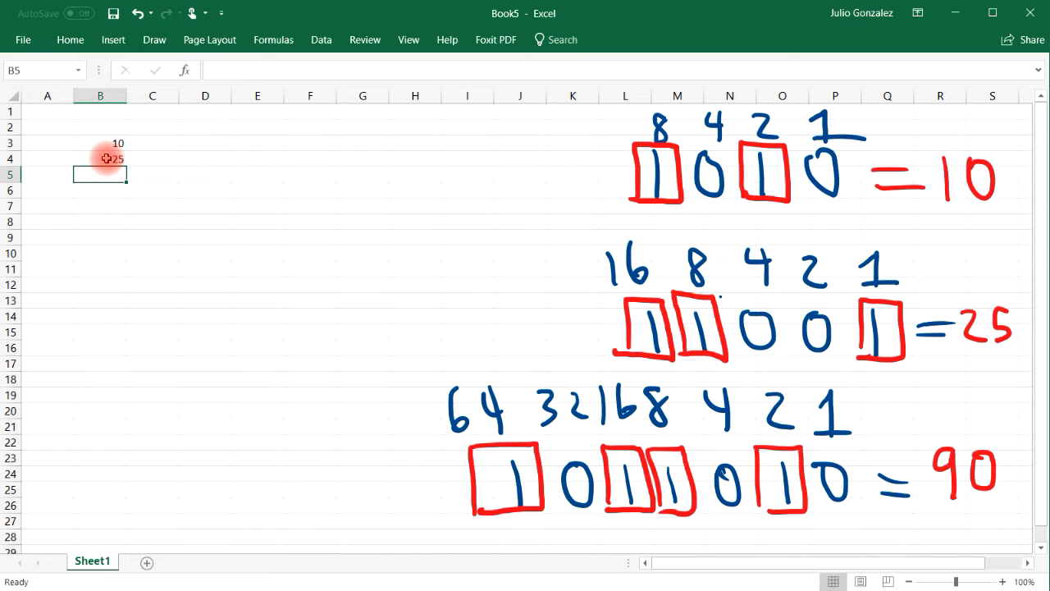
- Enter =DECIMAL(1011010,2) in B5, giving 90
{"action": "type", "text": "=decimal(1"}
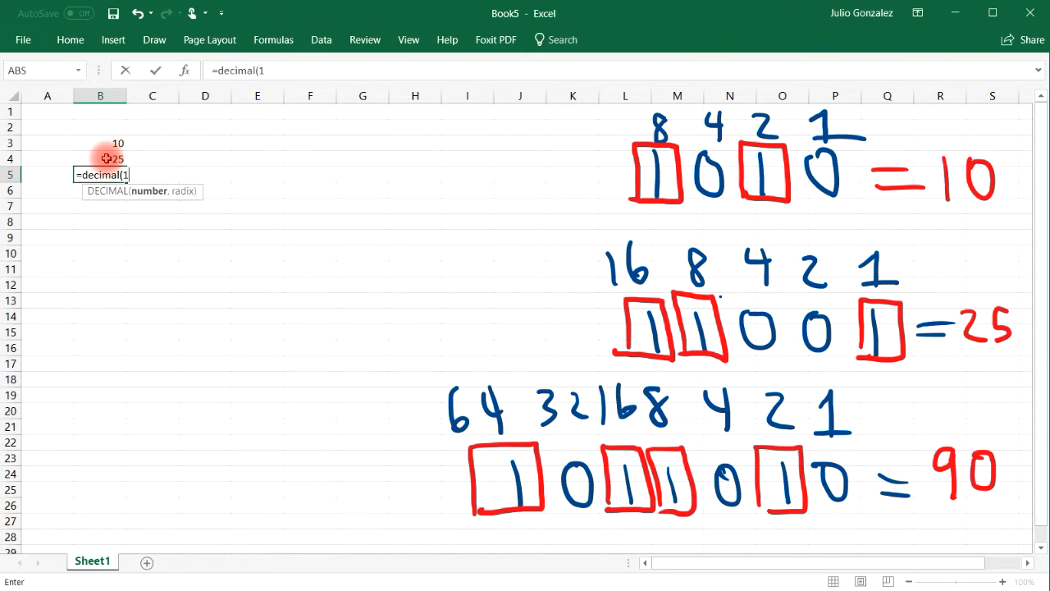
{"action": "type", "text": "011010"}
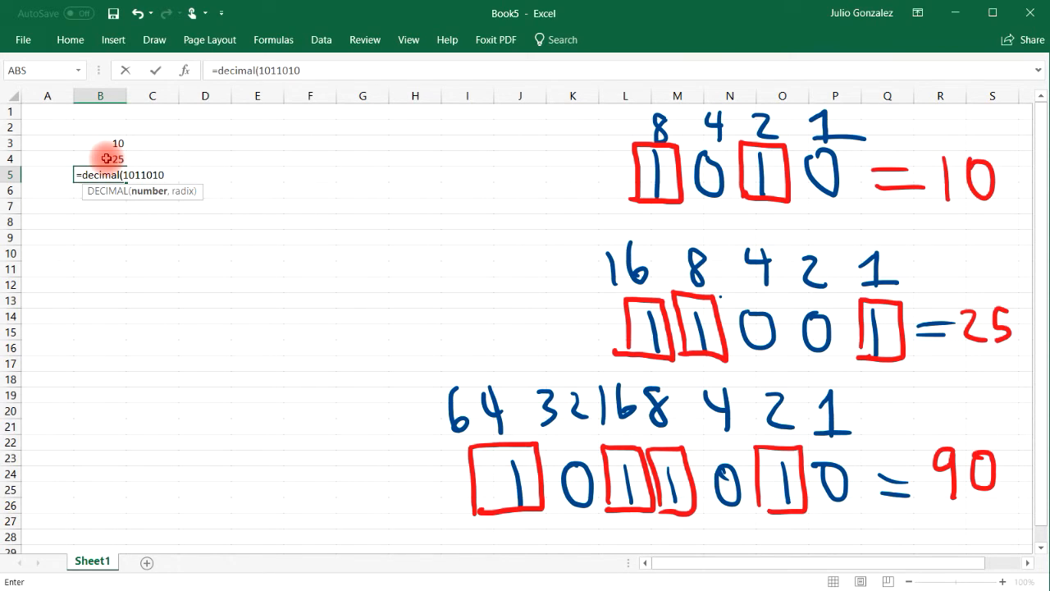
{"action": "key", "text": "Enter"}
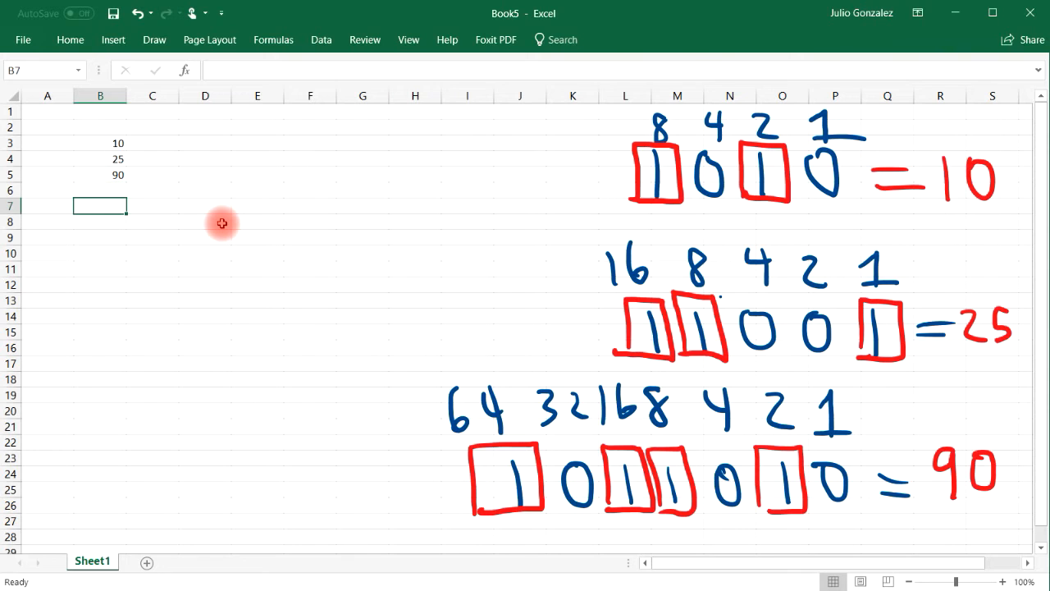
- Enter =BIN2DEC(1010) in B7 for 10
{"action": "type", "text": "="}
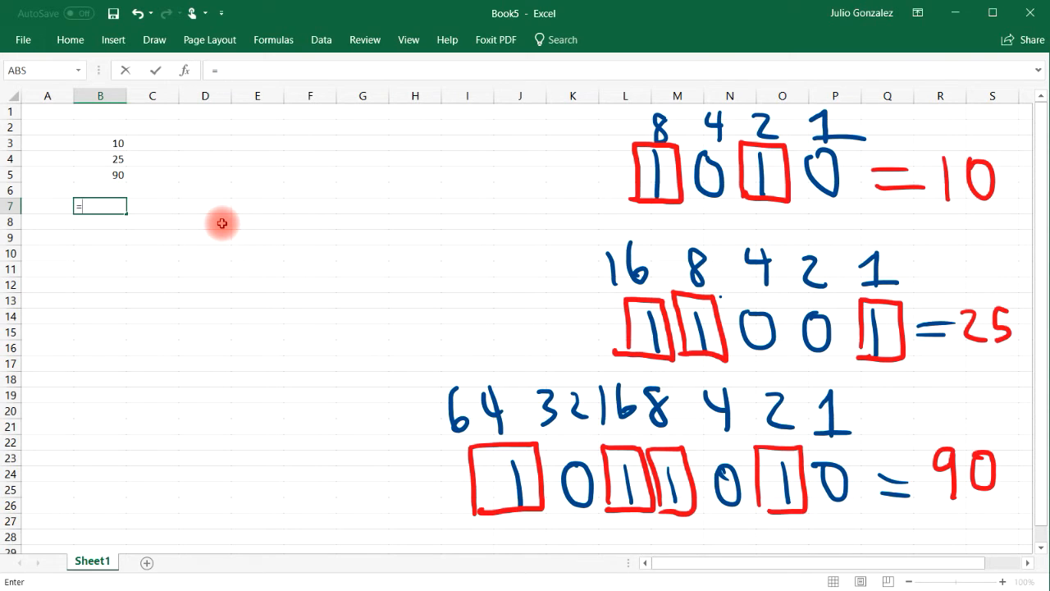
{"action": "type", "text": "bin2dec"}
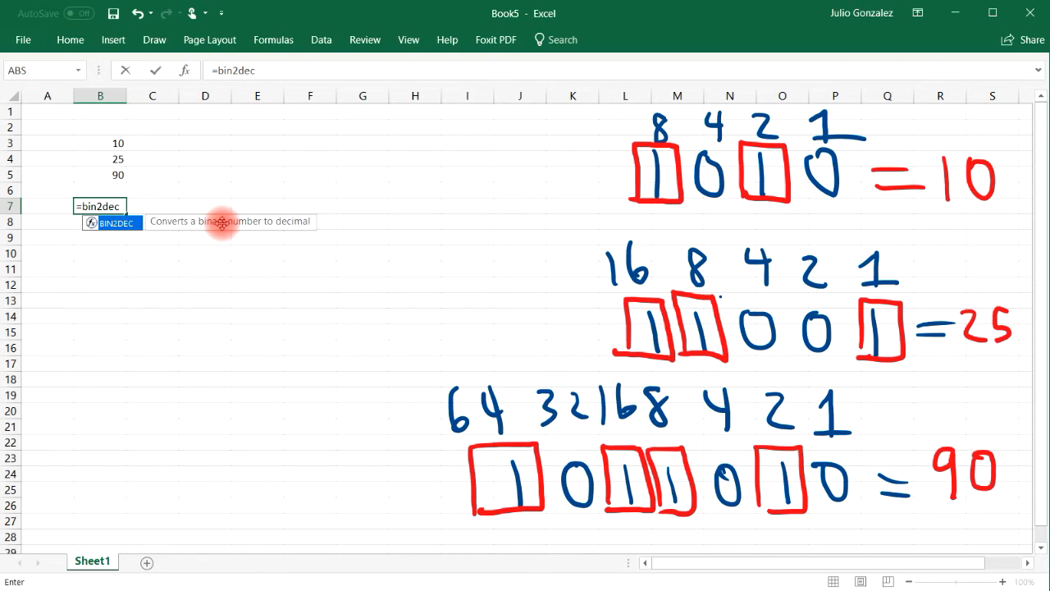
{"action": "type", "text": "("}
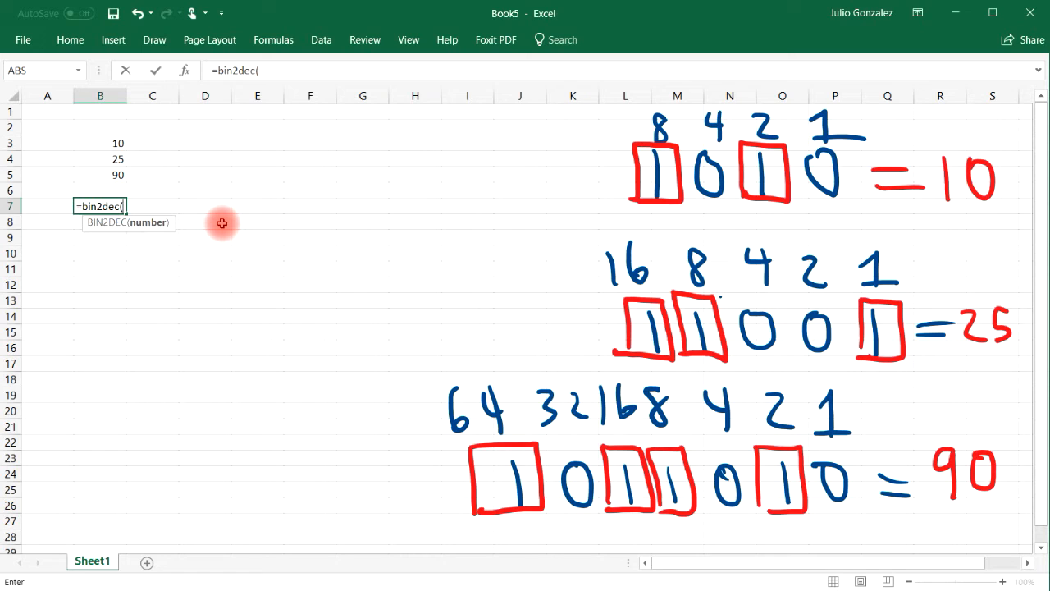
{"action": "type", "text": "1010"}
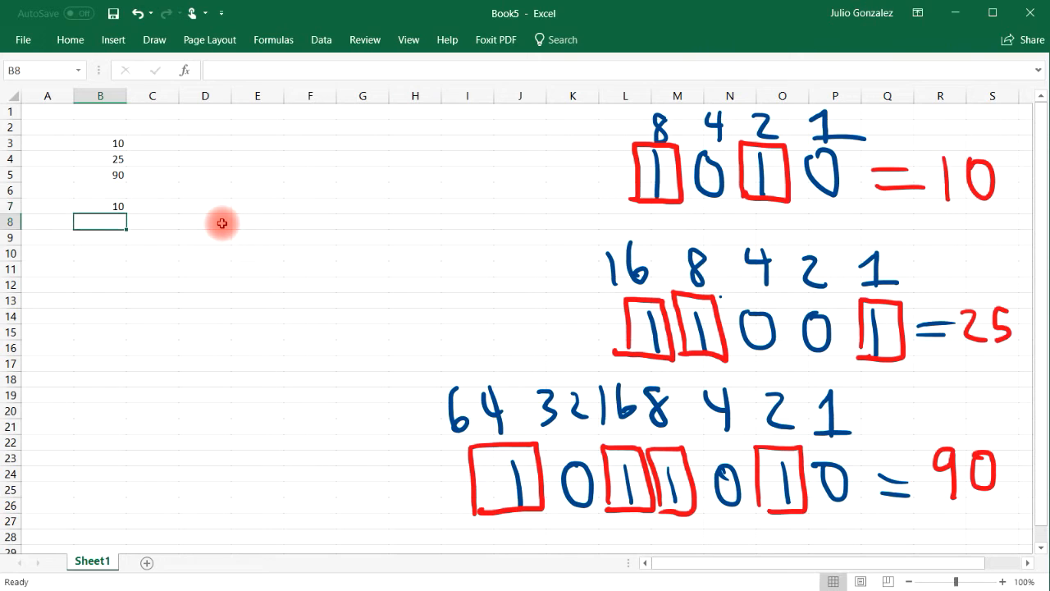
- Enter =BIN2DEC(11001) in B8, giving 25
{"action": "type", "text": "="}
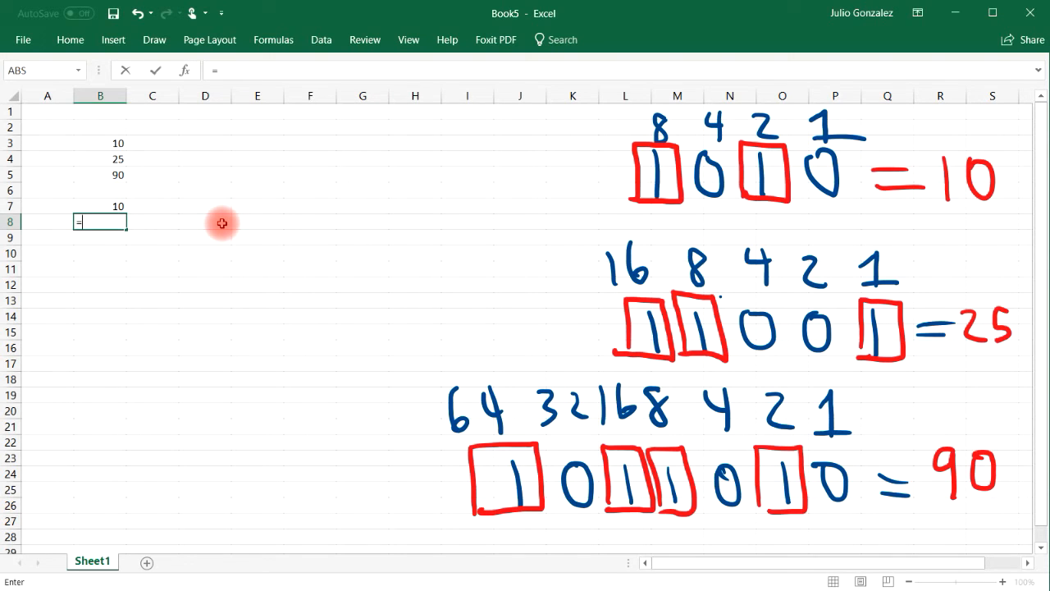
{"action": "type", "text": "bin"}
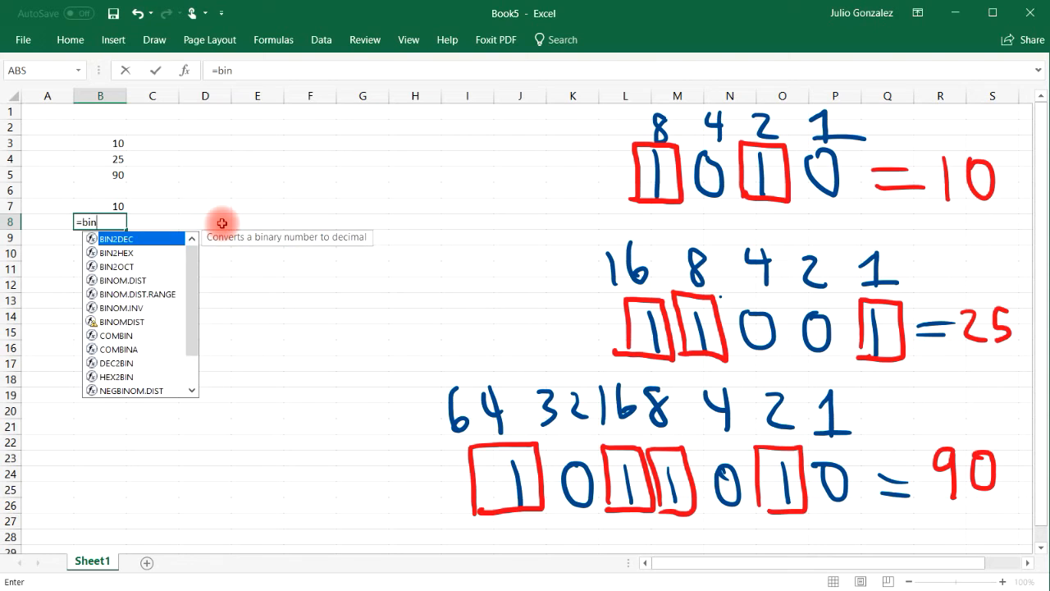
{"action": "type", "text": "2dec"}
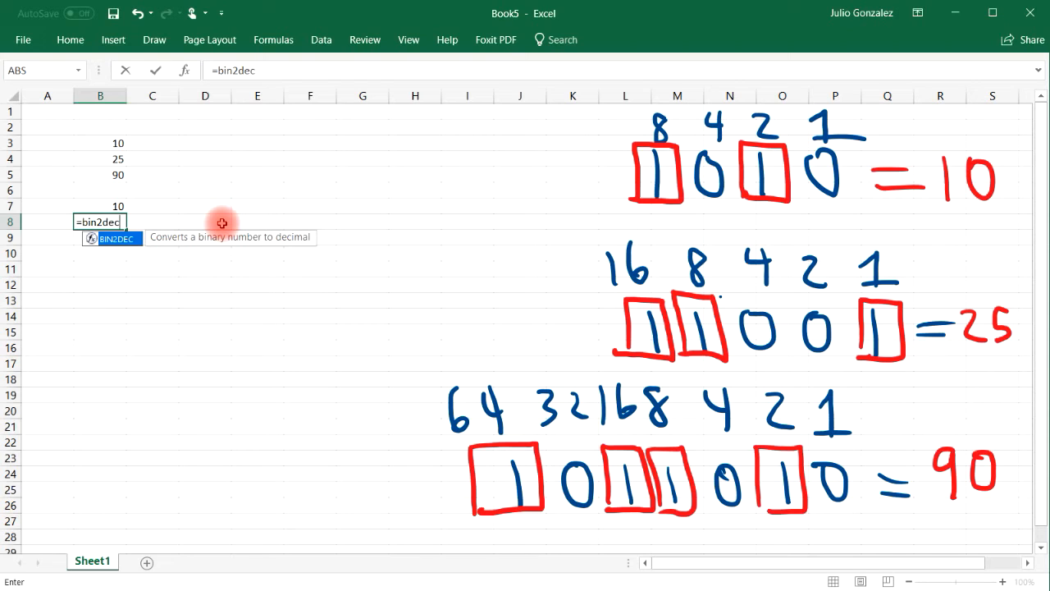
{"action": "type", "text": "("}
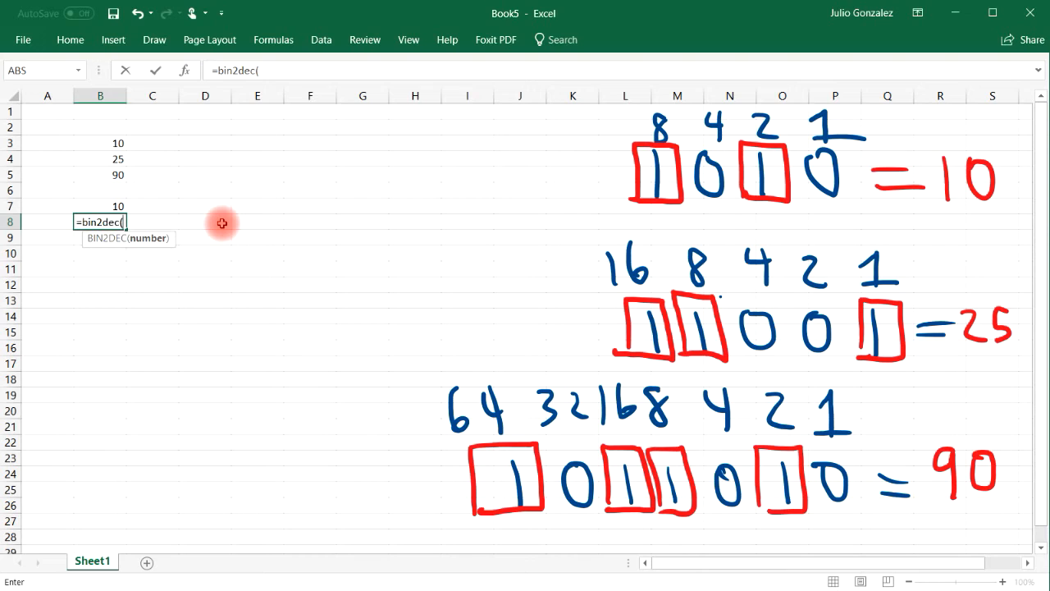
{"action": "type", "text": "11001"}
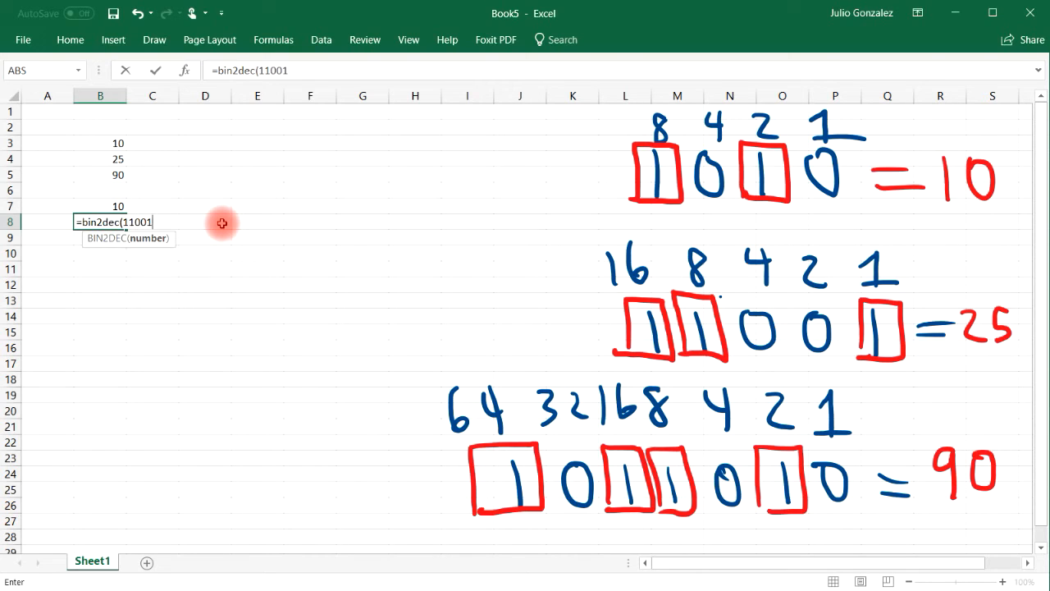
{"action": "key", "text": "Enter"}
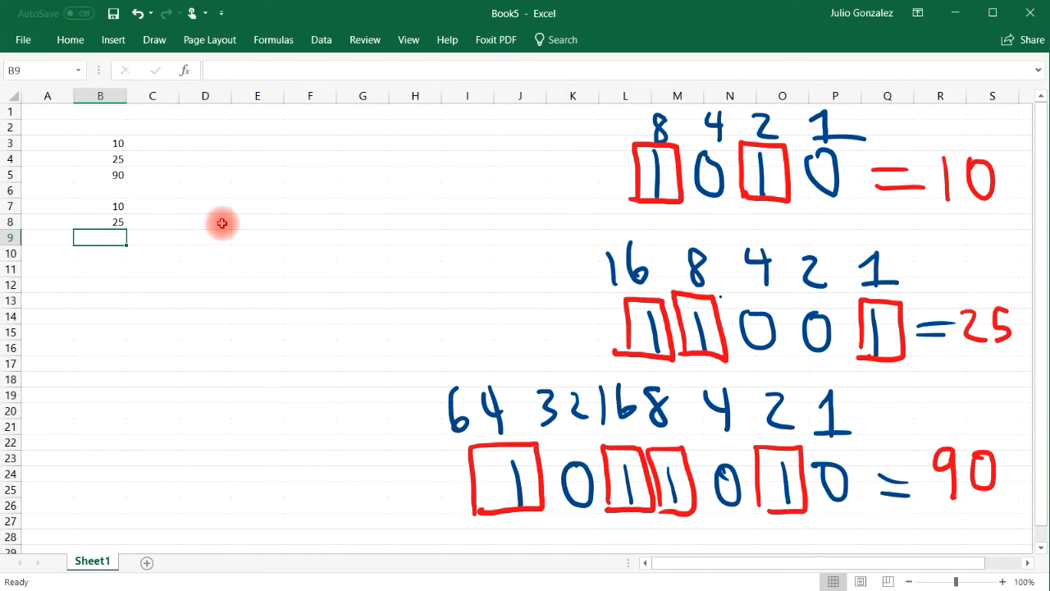
- Enter =BIN2DEC(1011010) in B9, giving 90
{"action": "type", "text": "="}
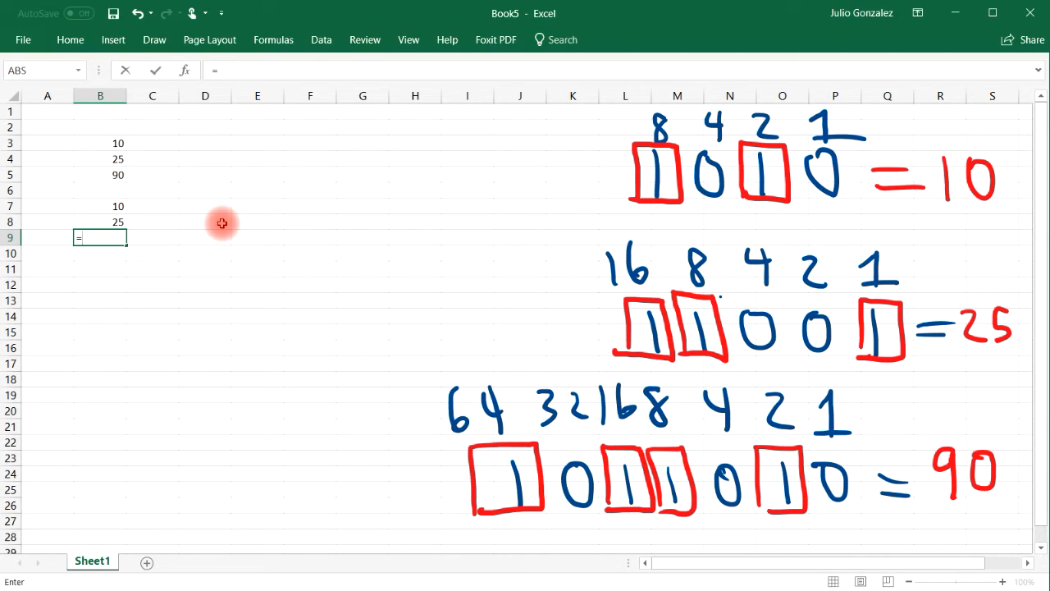
{"action": "type", "text": "bin2dec"}
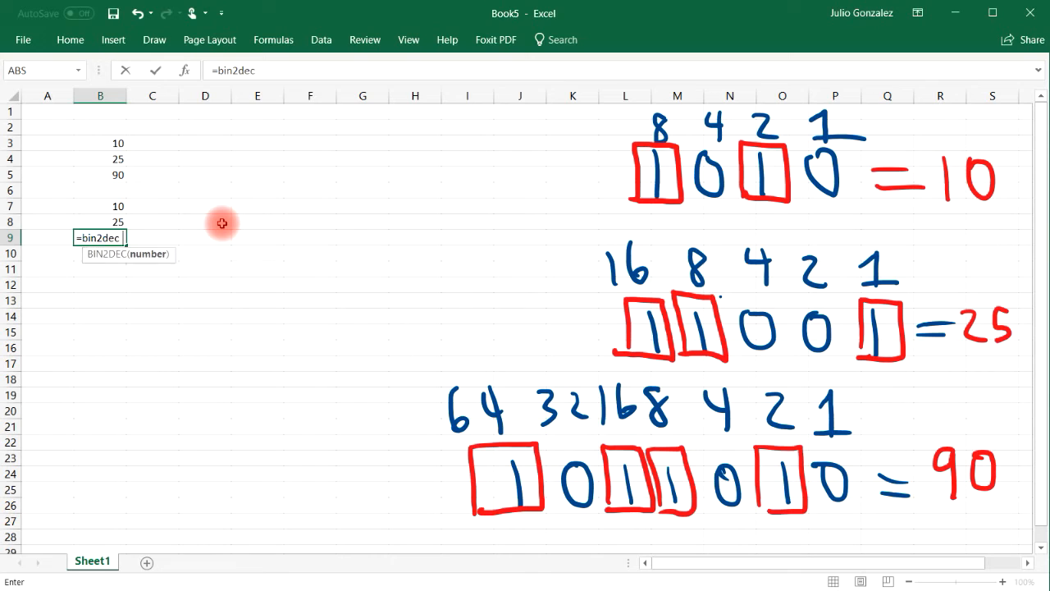
{"action": "type", "text": "(1011"}
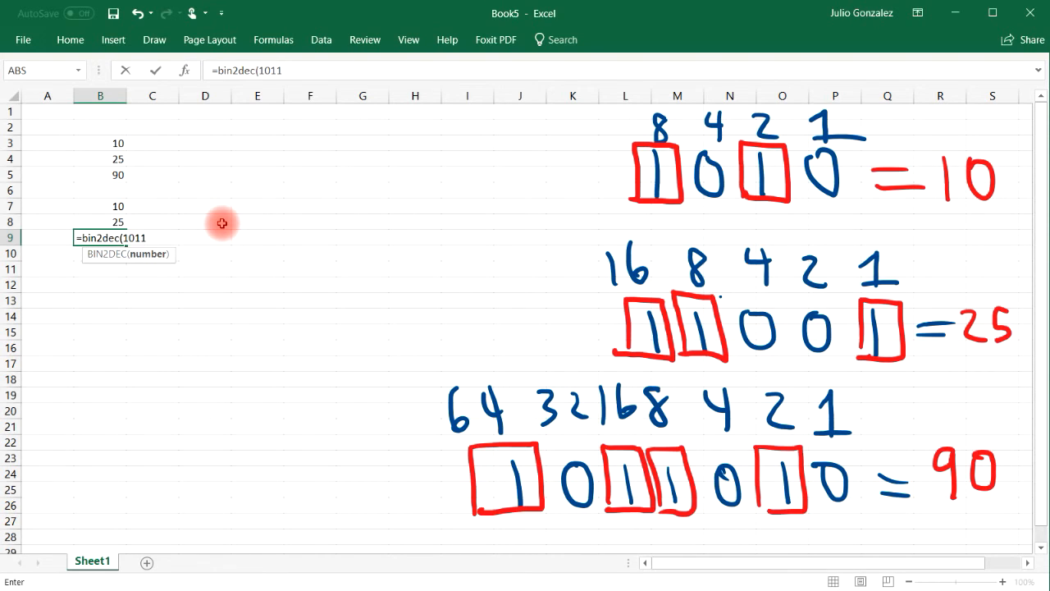
{"action": "type", "text": "010)"}
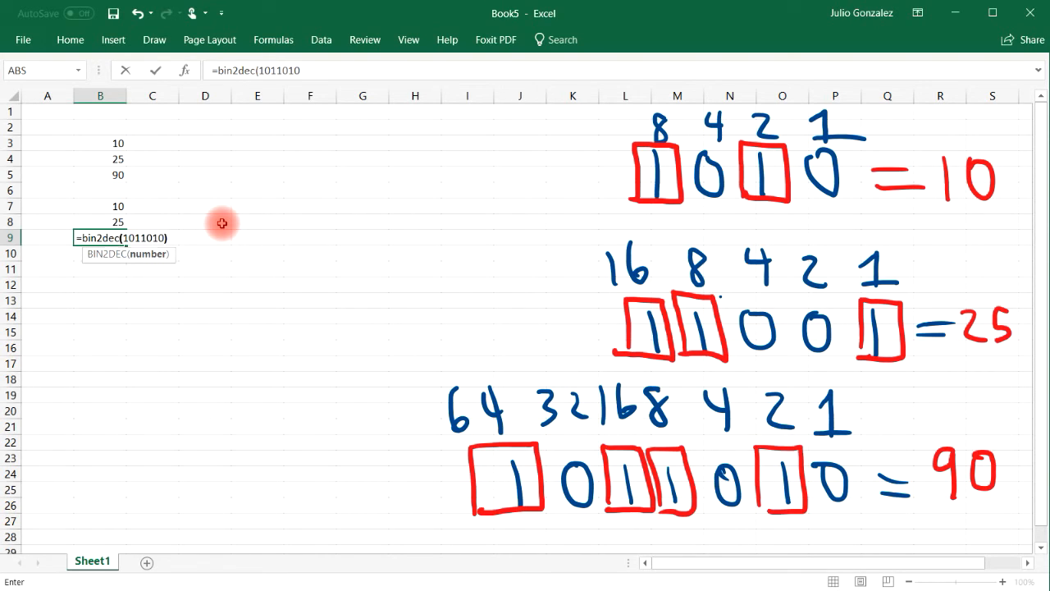
{"action": "key", "text": "Enter"}
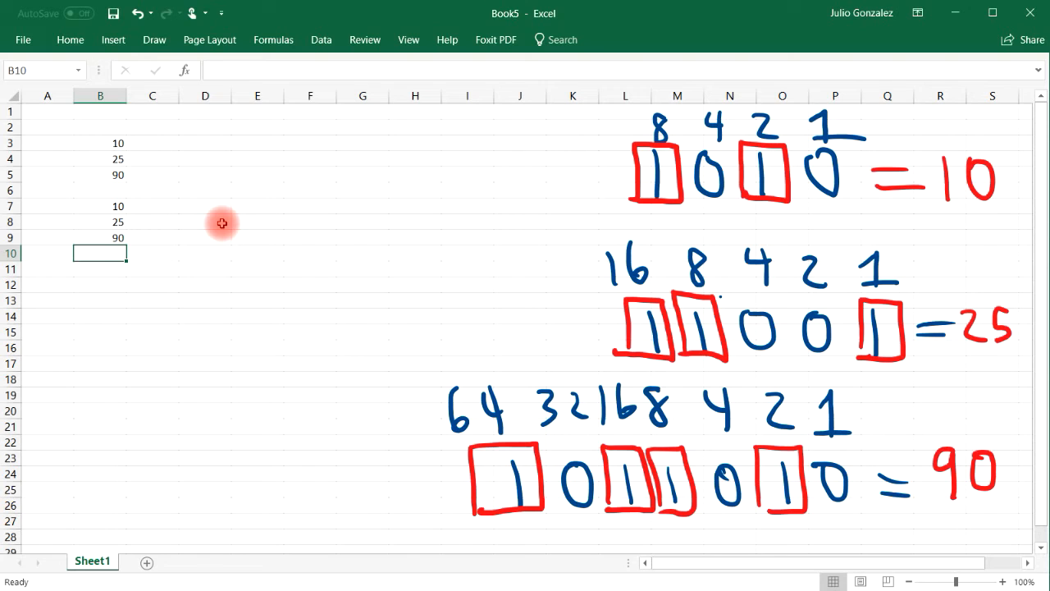
{"action": "mouse_move", "coordinate": [197, 244]}
{"action": "type", "text": "="}
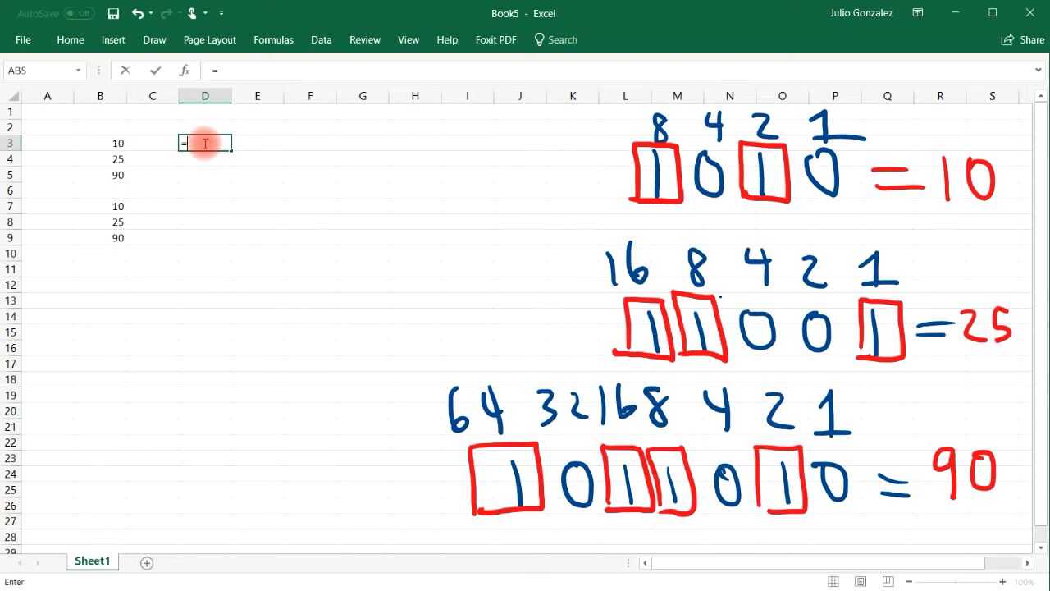
- Enter =BASE(10,2) in D3, giving 1010
{"action": "type", "text": "base("}
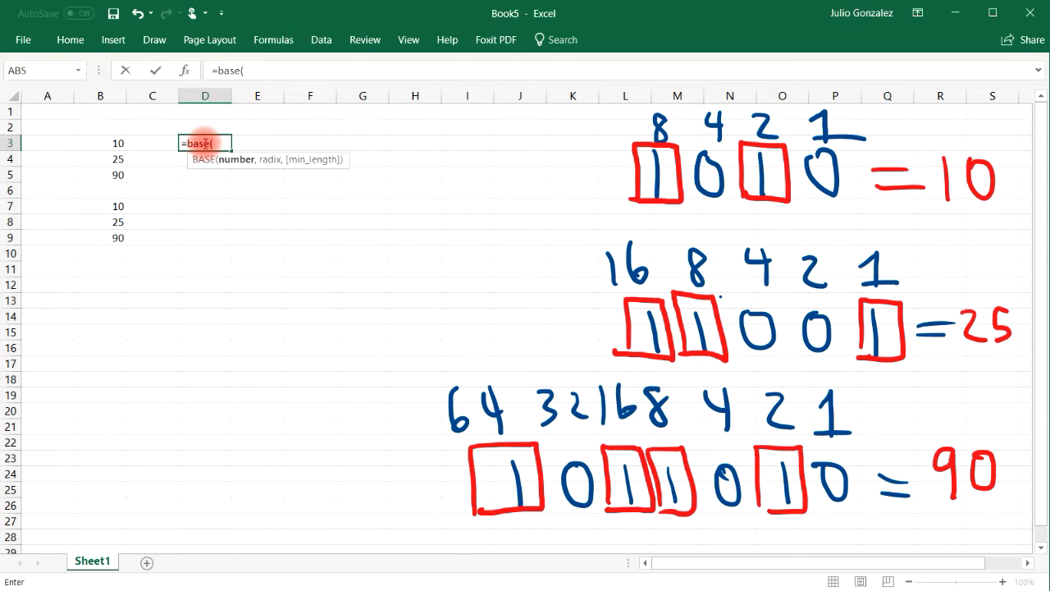
{"action": "type", "text": "1"}
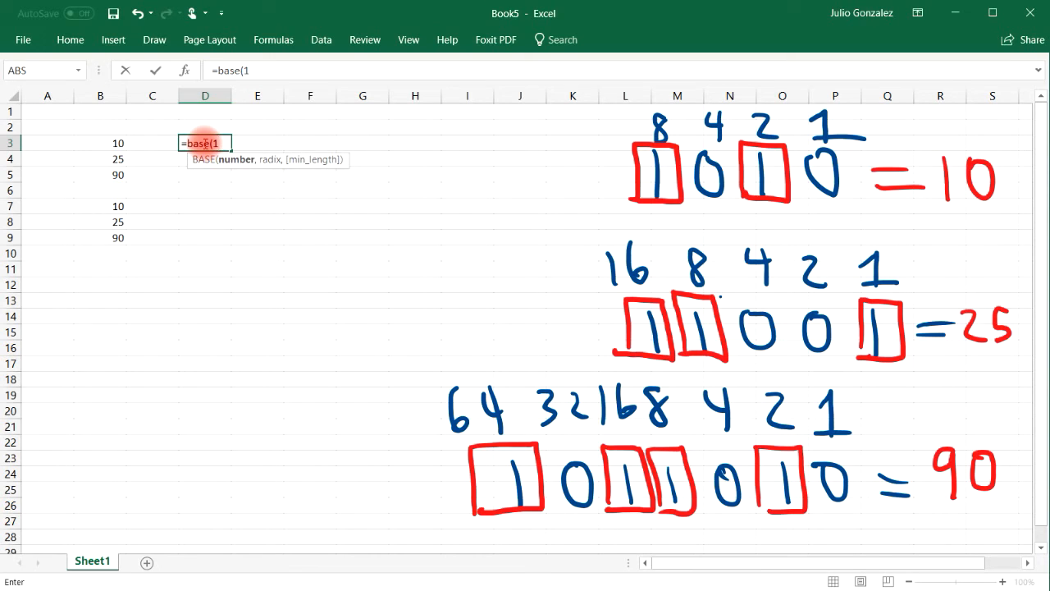
{"action": "type", "text": "0,"}
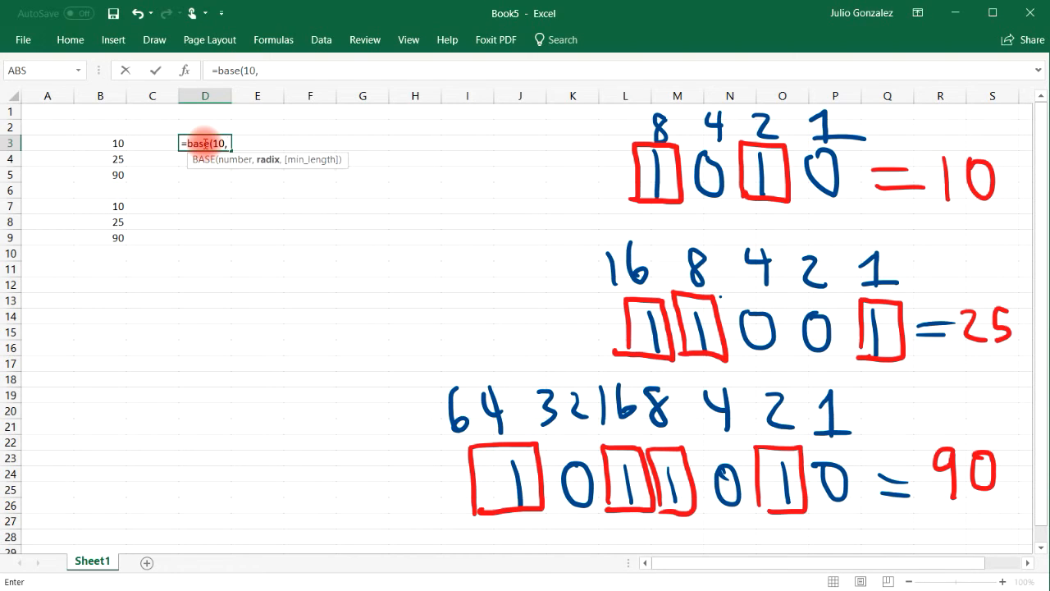
{"action": "key", "text": "Enter"}
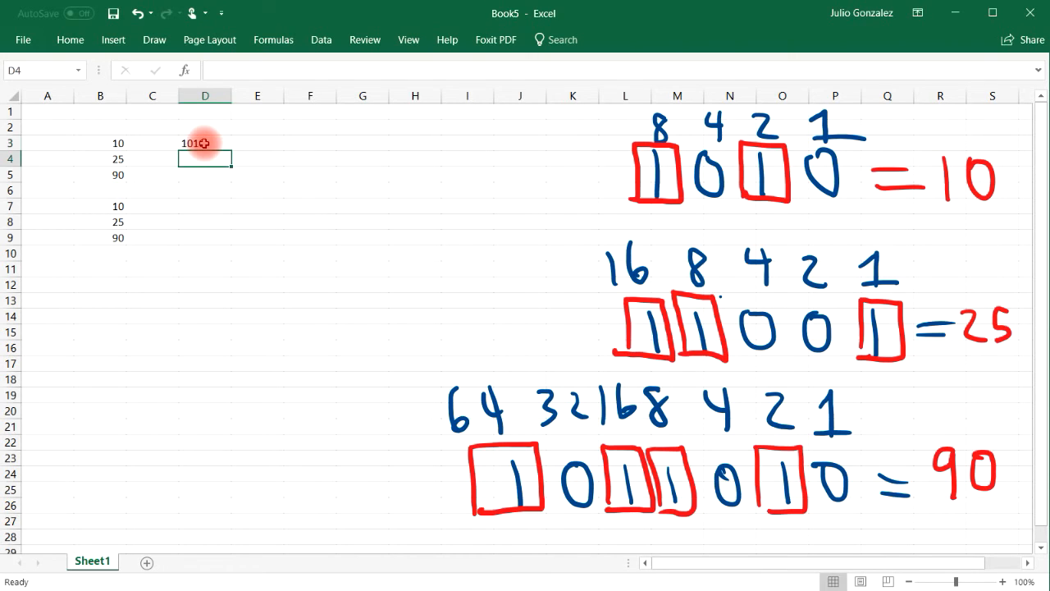
{"action": "mouse_move", "coordinate": [524, 148]}
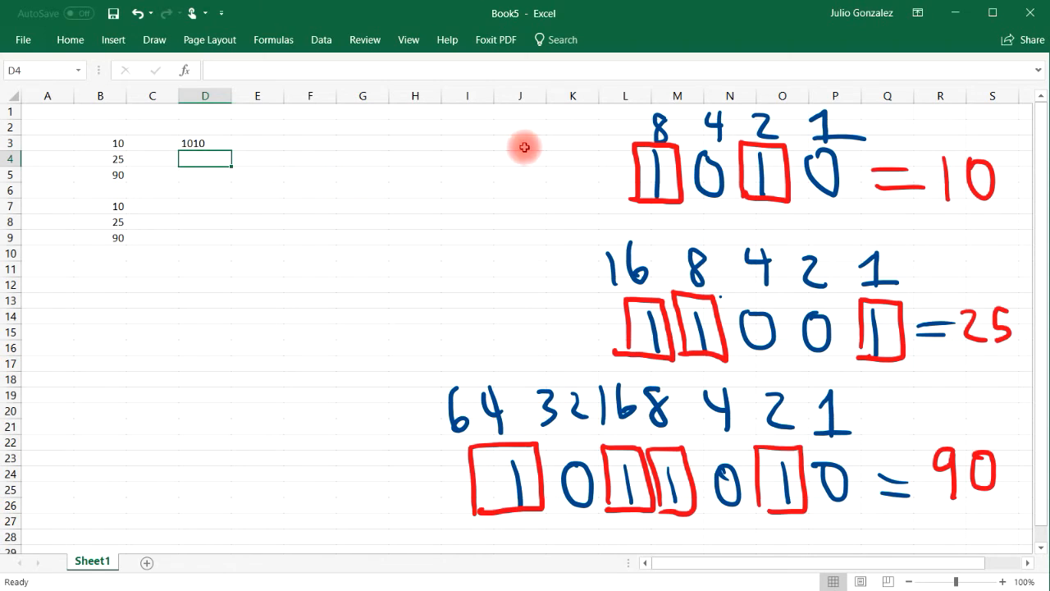
{"action": "mouse_move", "coordinate": [807, 169]}
{"action": "type", "text": "="}
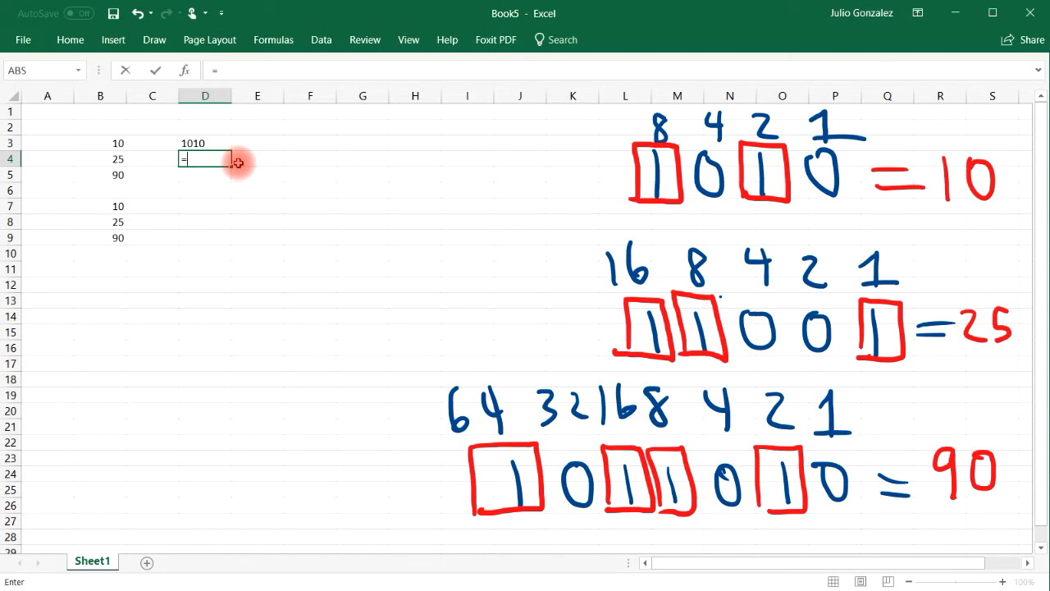
- Enter =BASE(25,2) and =BASE(90,2) in D4 and D5, giving 11001 and 1011010
{"action": "type", "text": "base(2"}
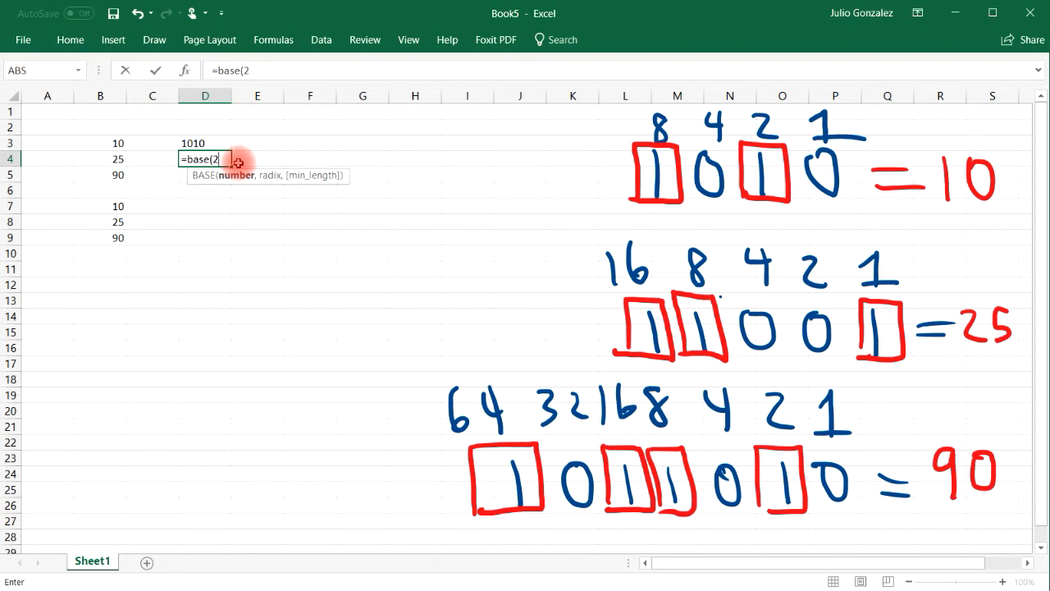
{"action": "type", "text": "5,2"}
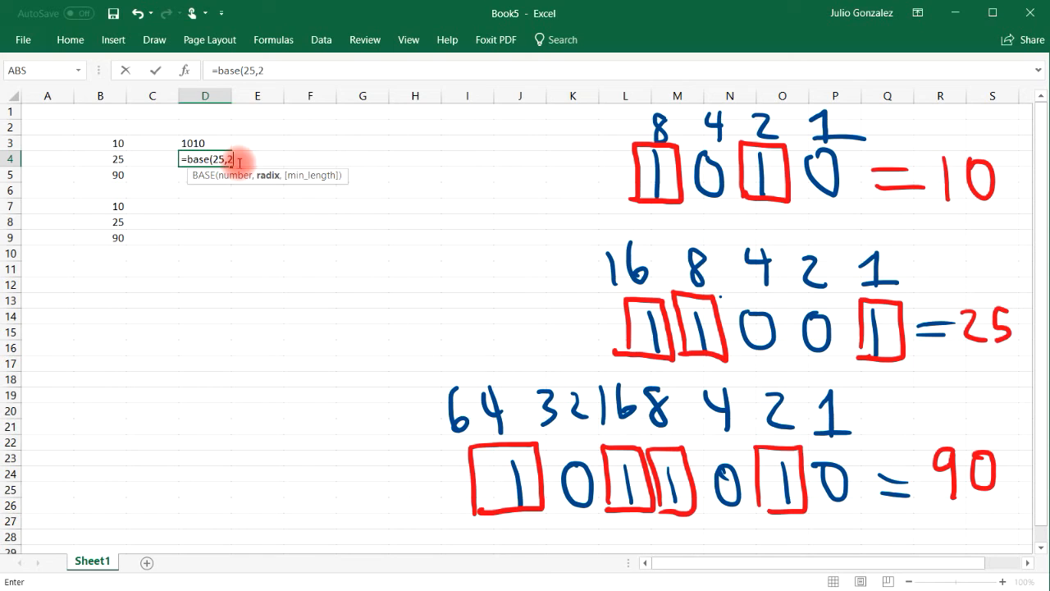
{"action": "key", "text": "Enter"}
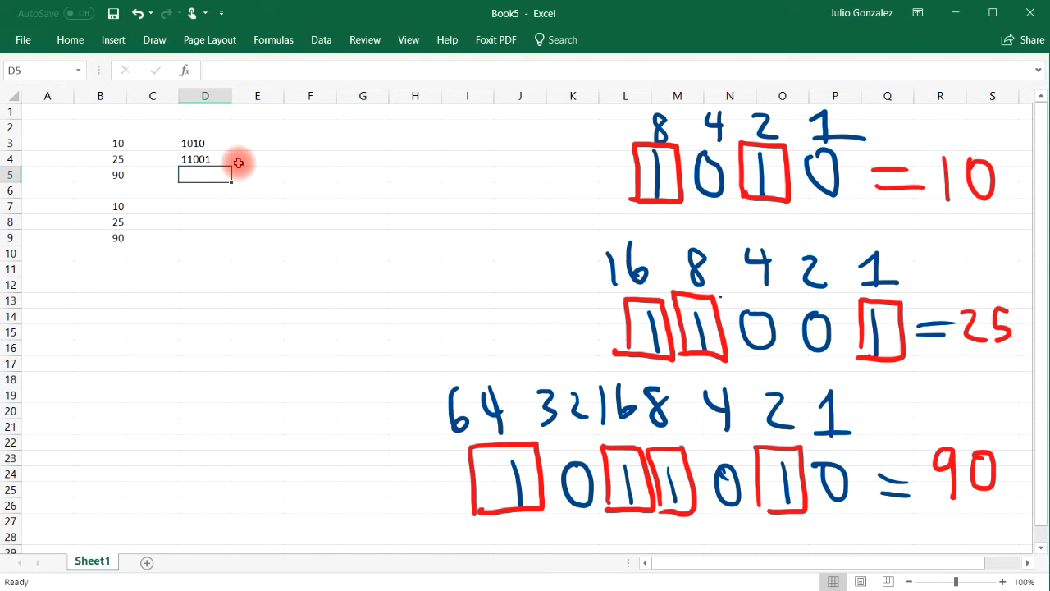
{"action": "type", "text": "=base"}
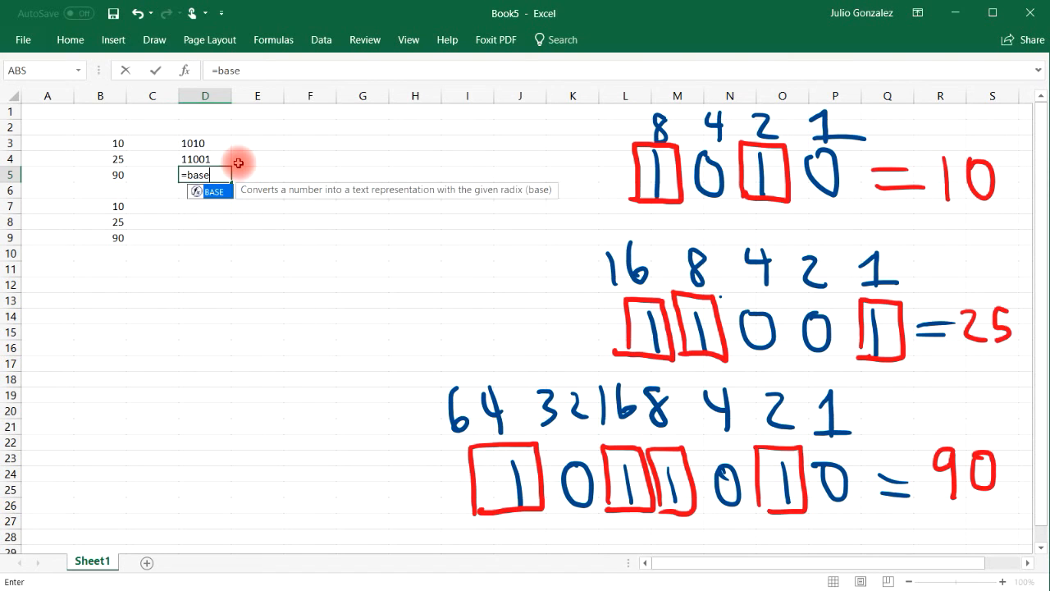
{"action": "type", "text": "(90"}
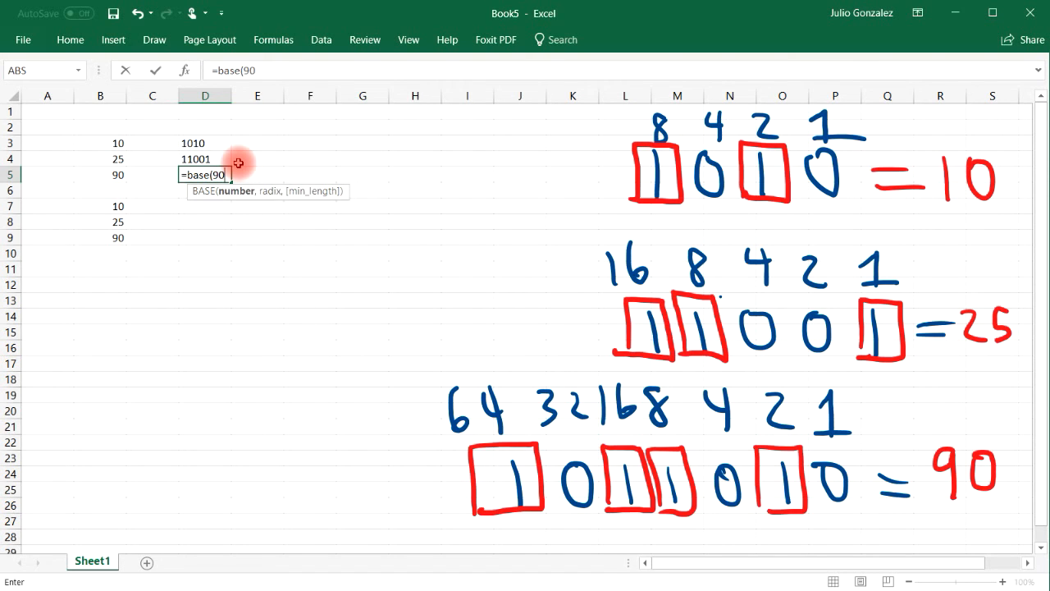
{"action": "type", "text": ",2"}
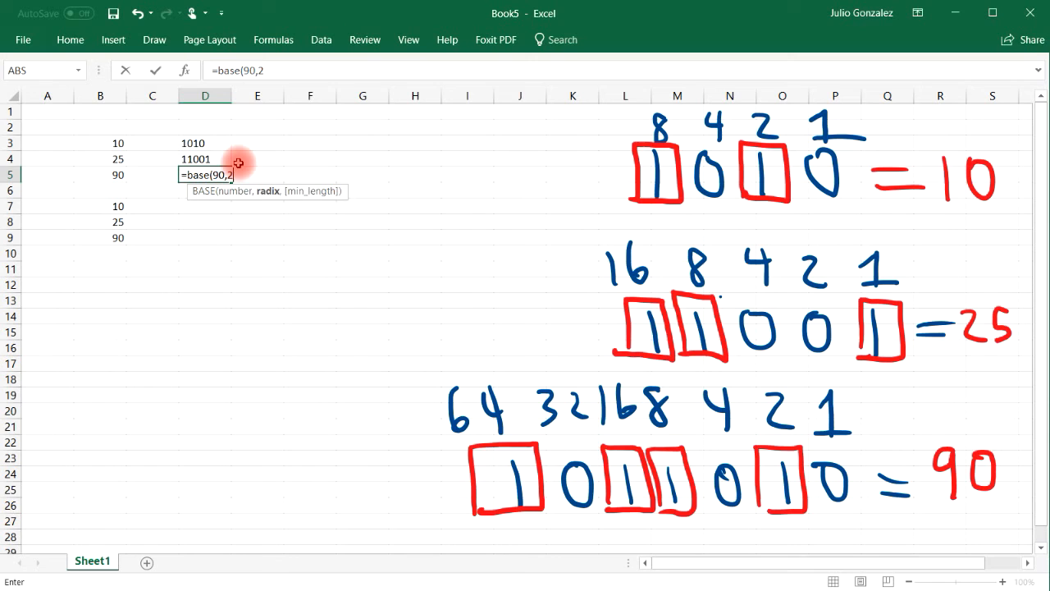
{"action": "key", "text": "Enter"}
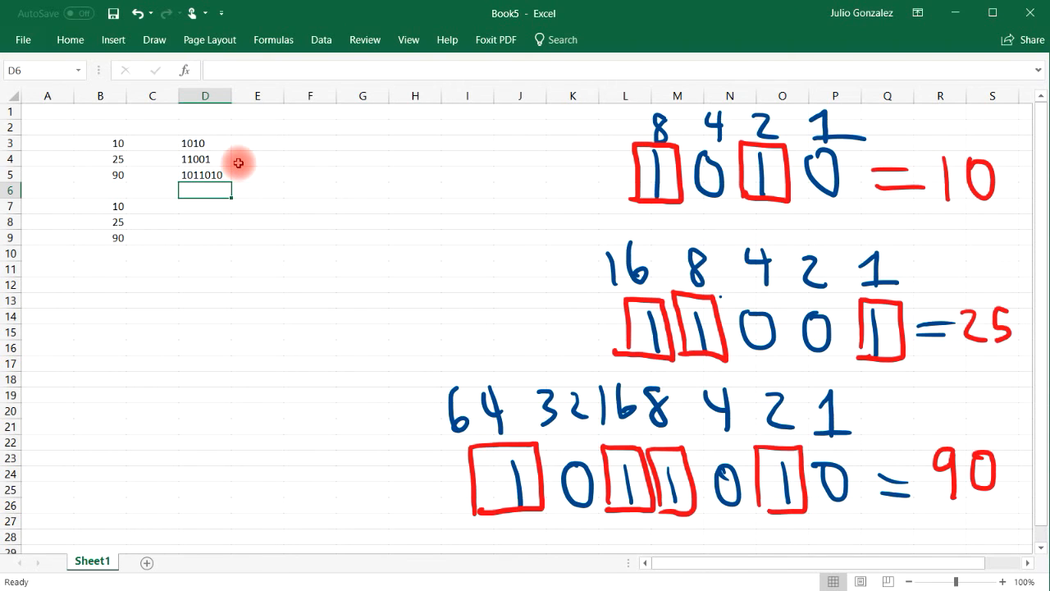
{"action": "left_click", "coordinate": [204, 206]}
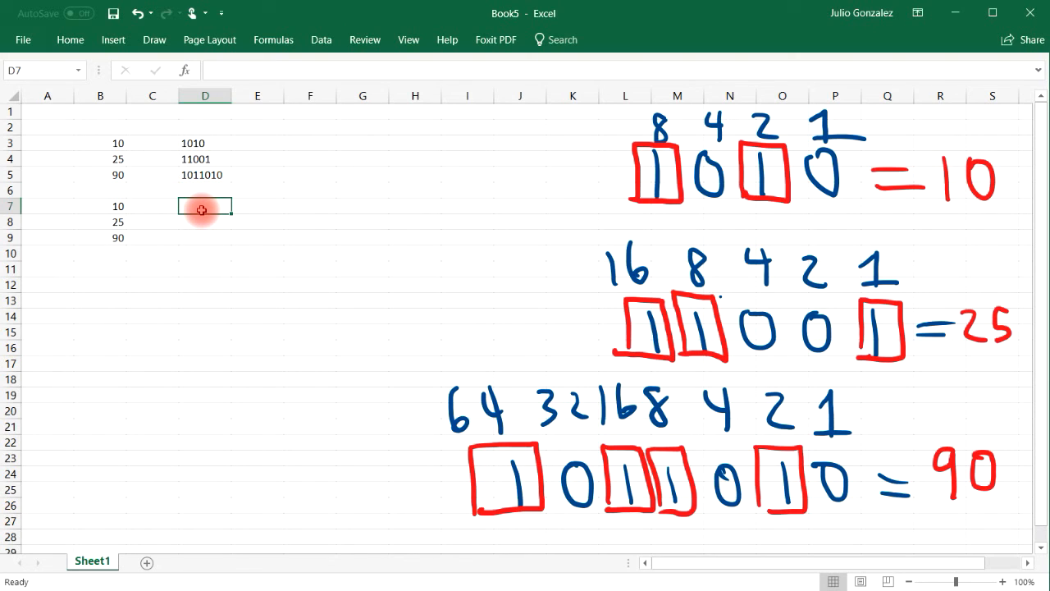
- Enter =DEC2BIN(10) and =DEC2BIN(25) in D7 and D8, giving 1010 and 11001
{"action": "type", "text": "="}
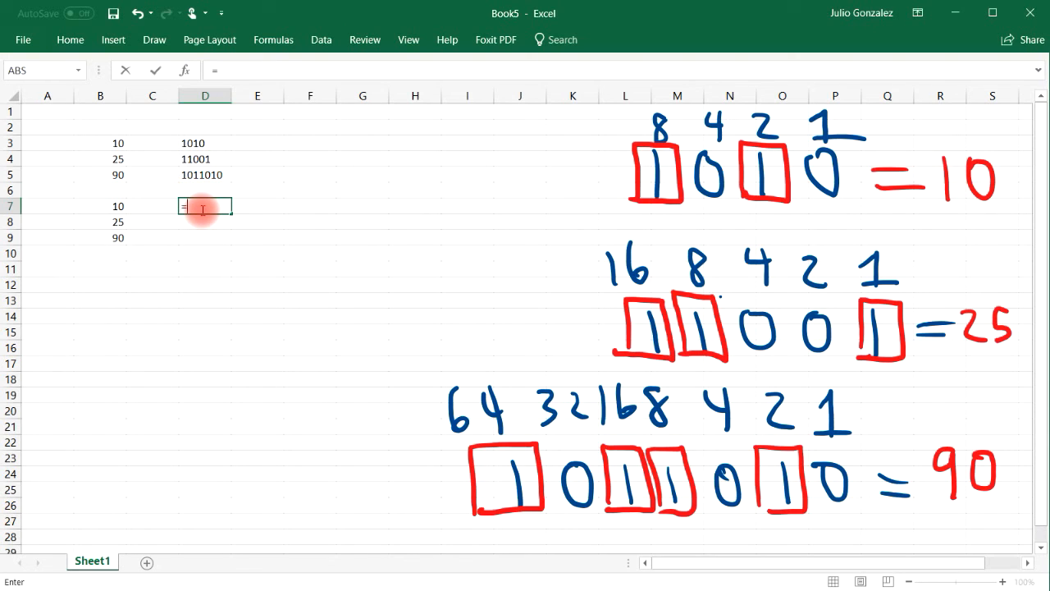
{"action": "type", "text": "=dec2bin(10"}
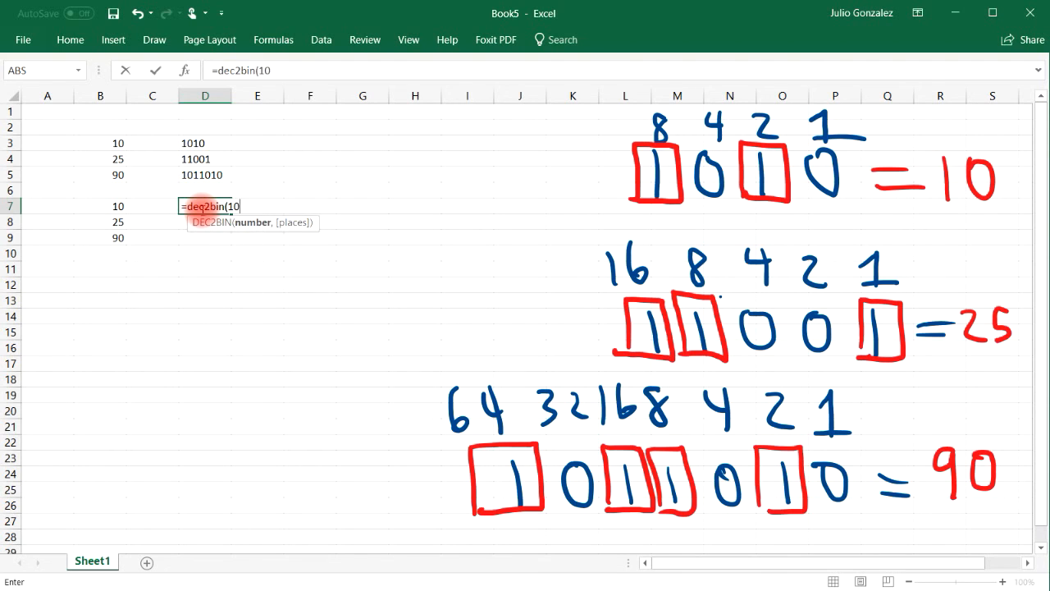
{"action": "key", "text": "Enter"}
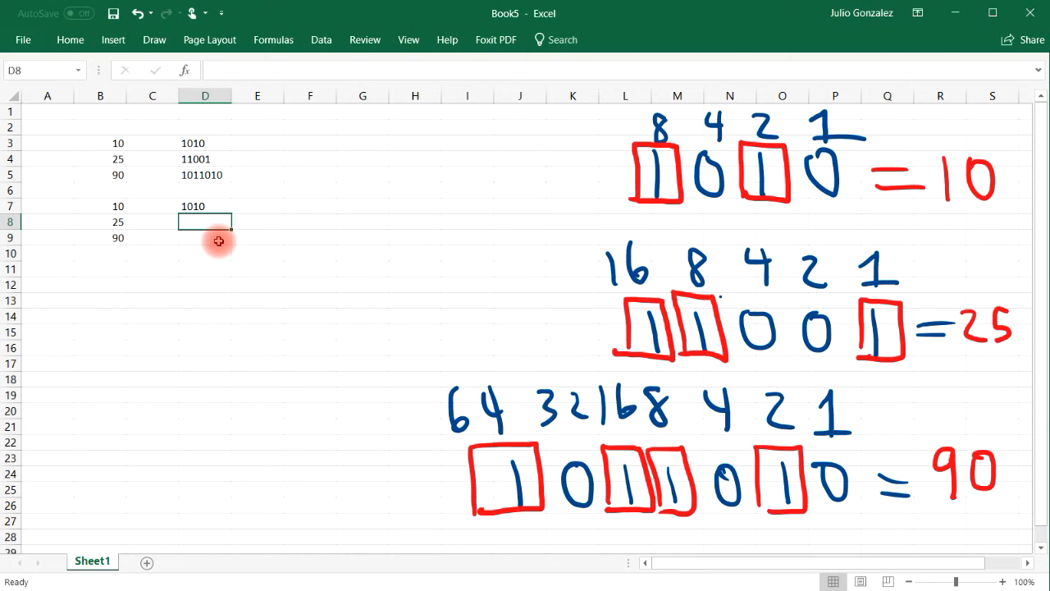
{"action": "type", "text": "=bin2de"}
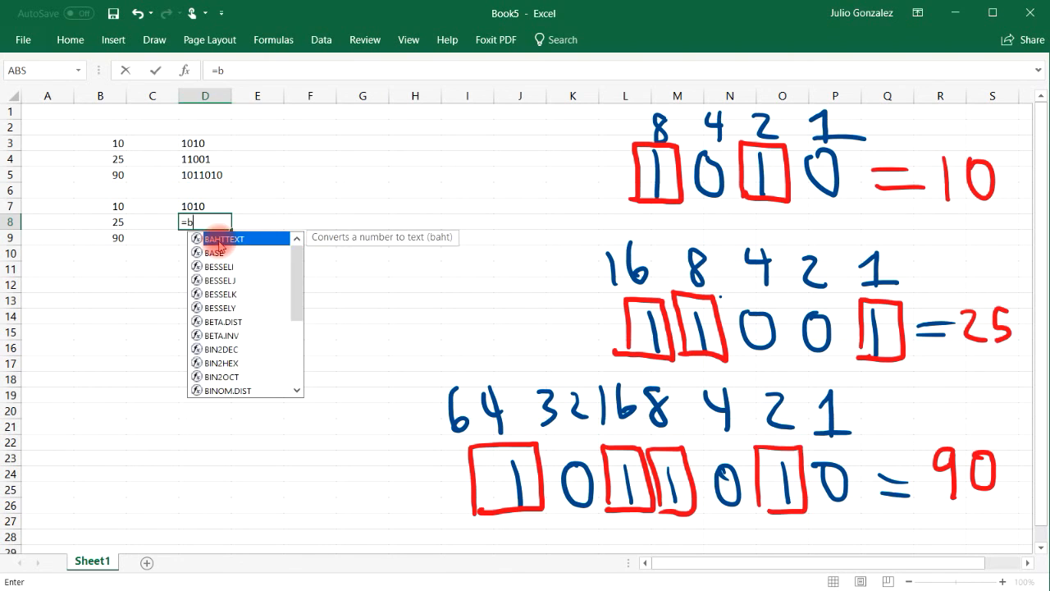
{"action": "type", "text": "dec2bi"}
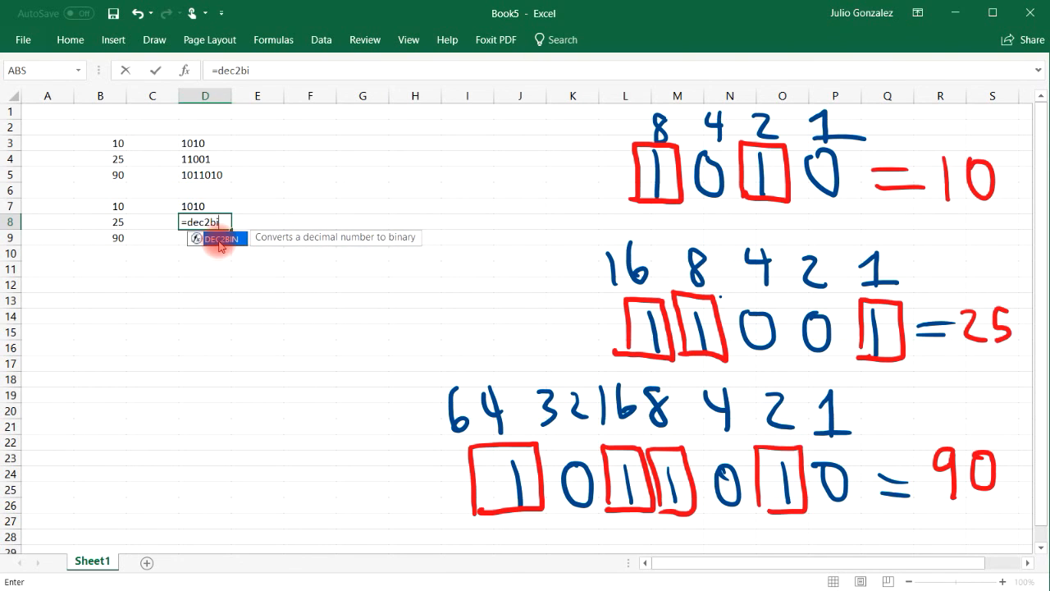
{"action": "key", "text": "Enter"}
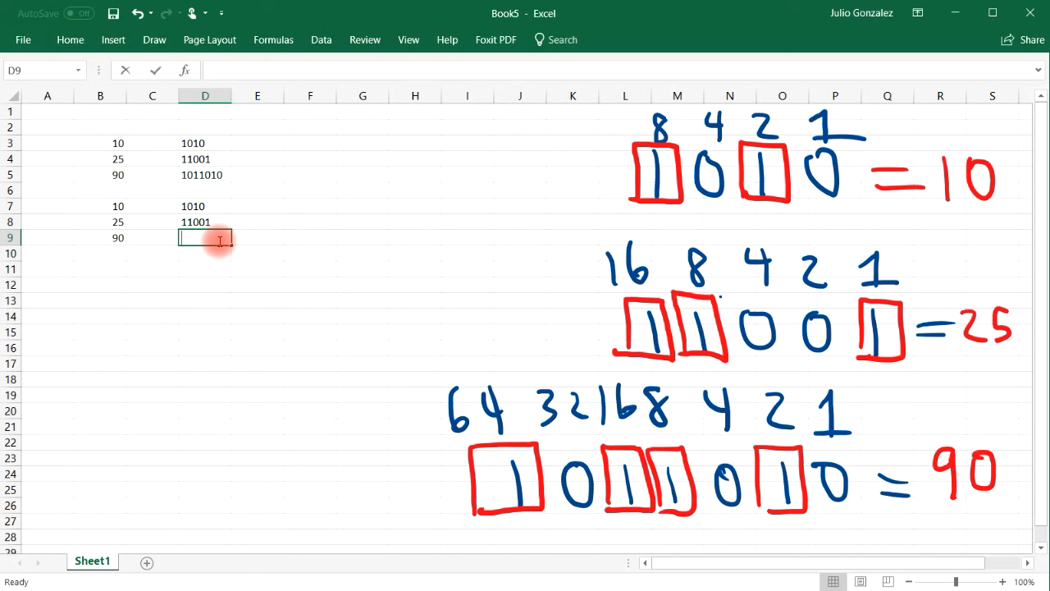
- Enter =DEC2BIN(90) in D9, giving 1011010
{"action": "type", "text": "="}
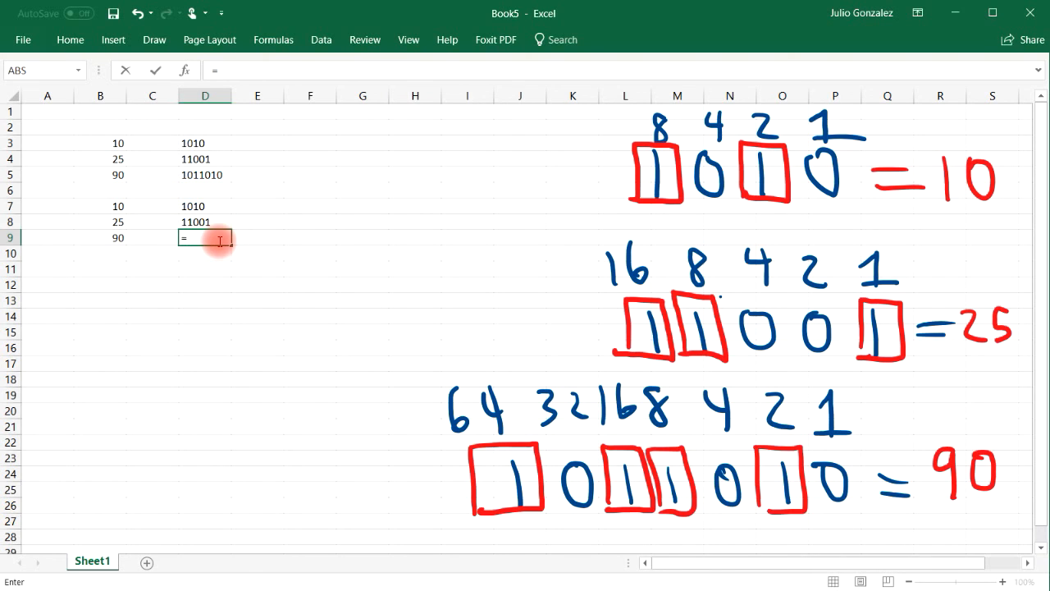
{"action": "type", "text": "dec2bin"}
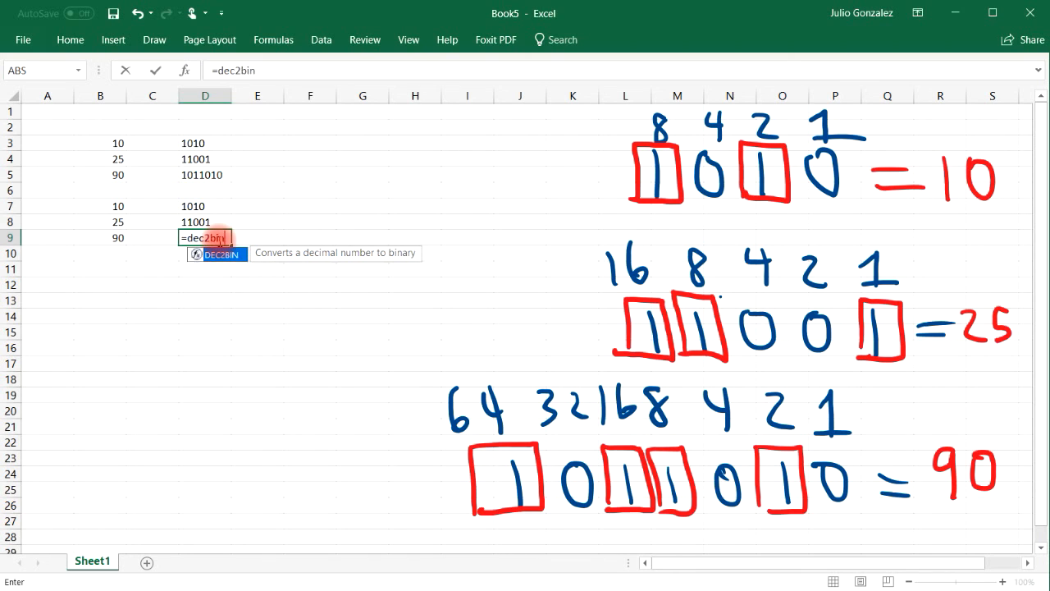
{"action": "type", "text": "(90)"}
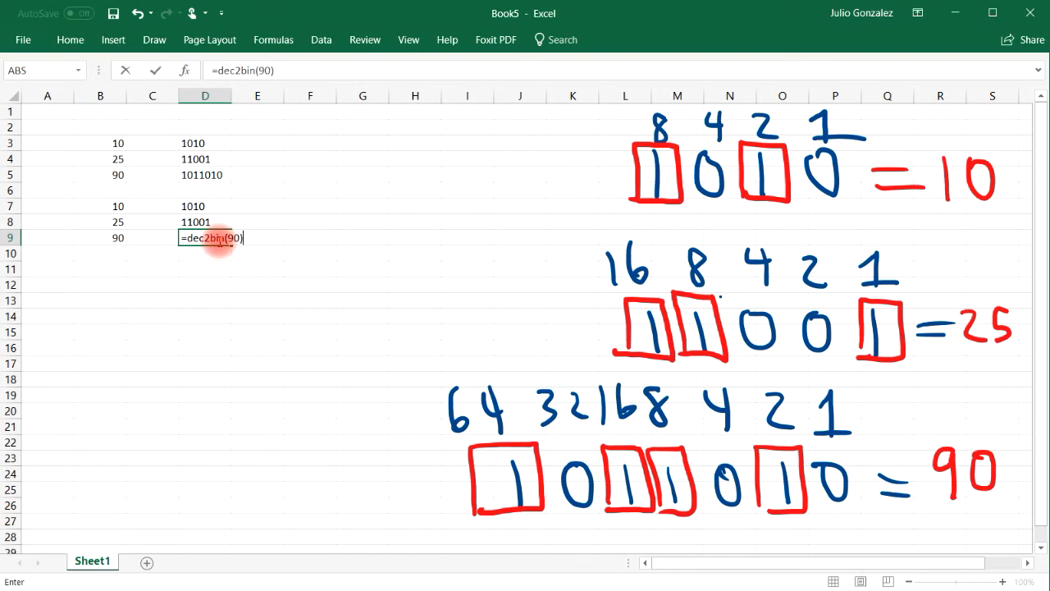
{"action": "key", "text": "Enter"}
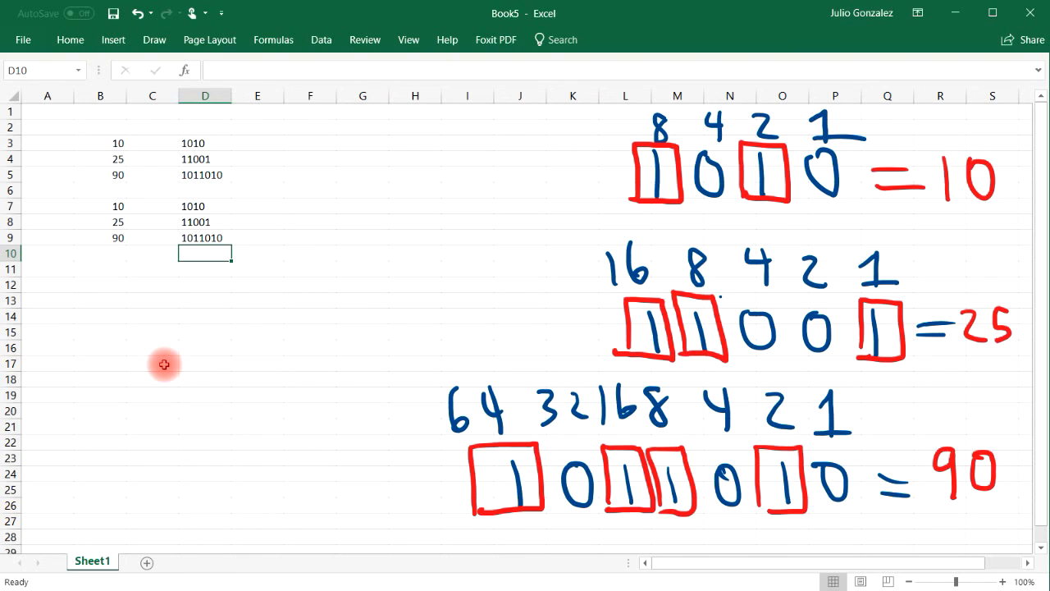